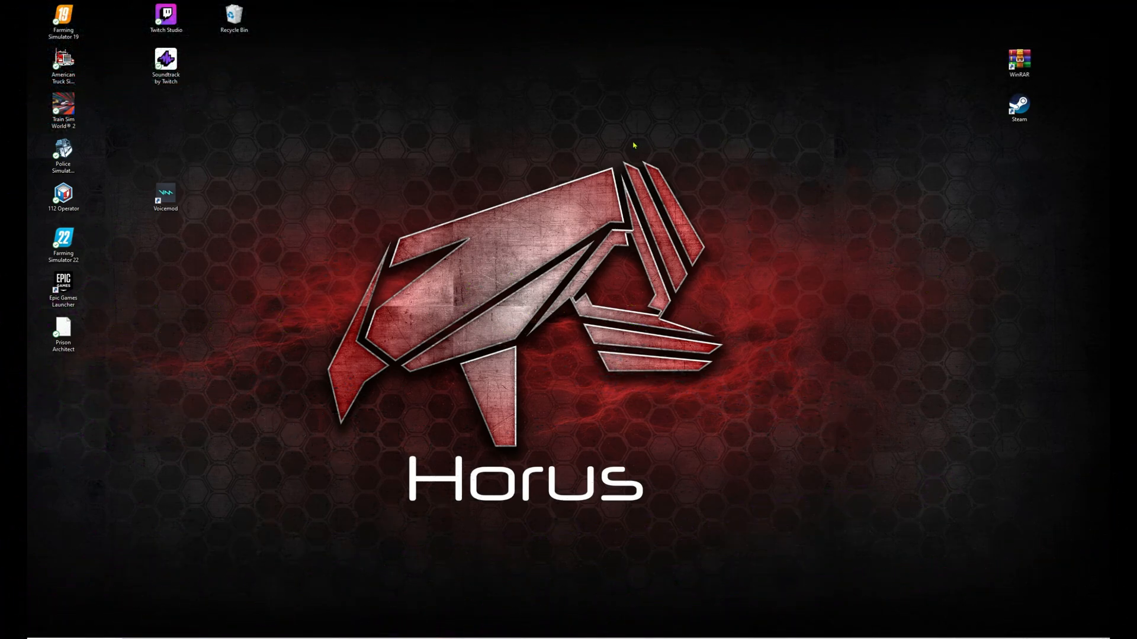
pyautogui.moveTo(320, 128)
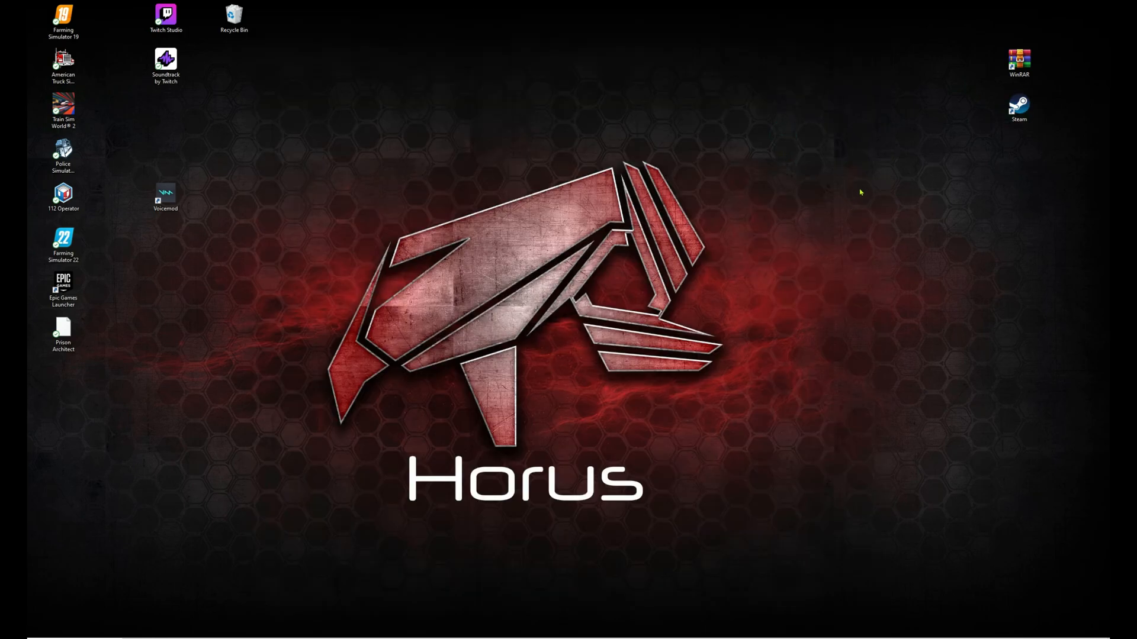
pyautogui.moveTo(810, 218)
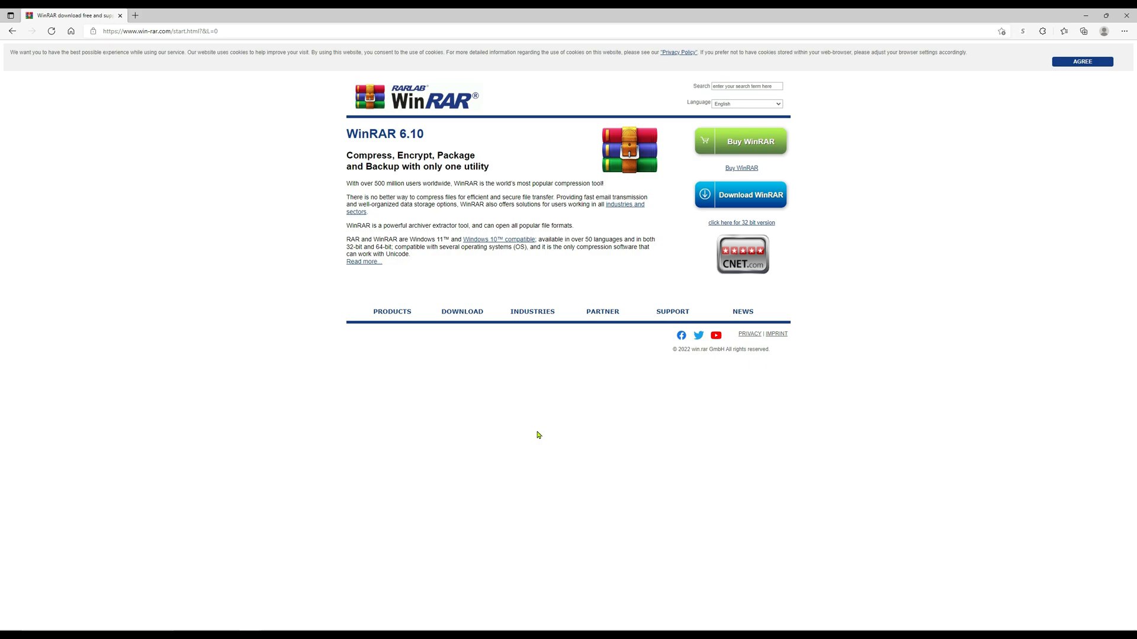
pyautogui.moveTo(529, 427)
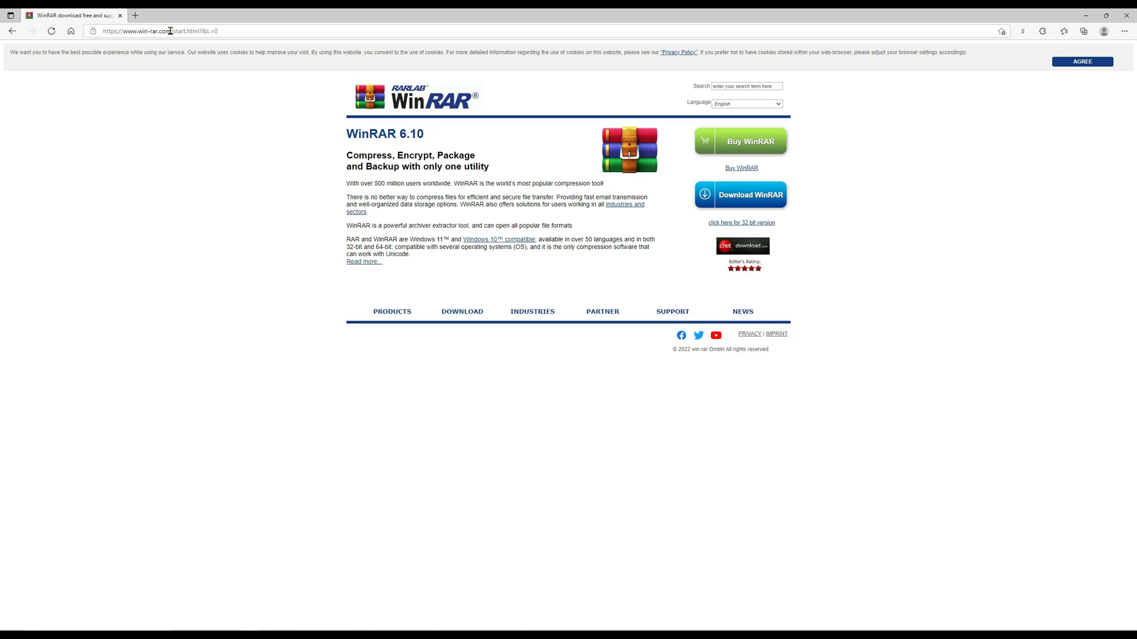
# Move from the win-rar.com homepage to the WinRAR pre-download page
pyautogui.click(172, 31)
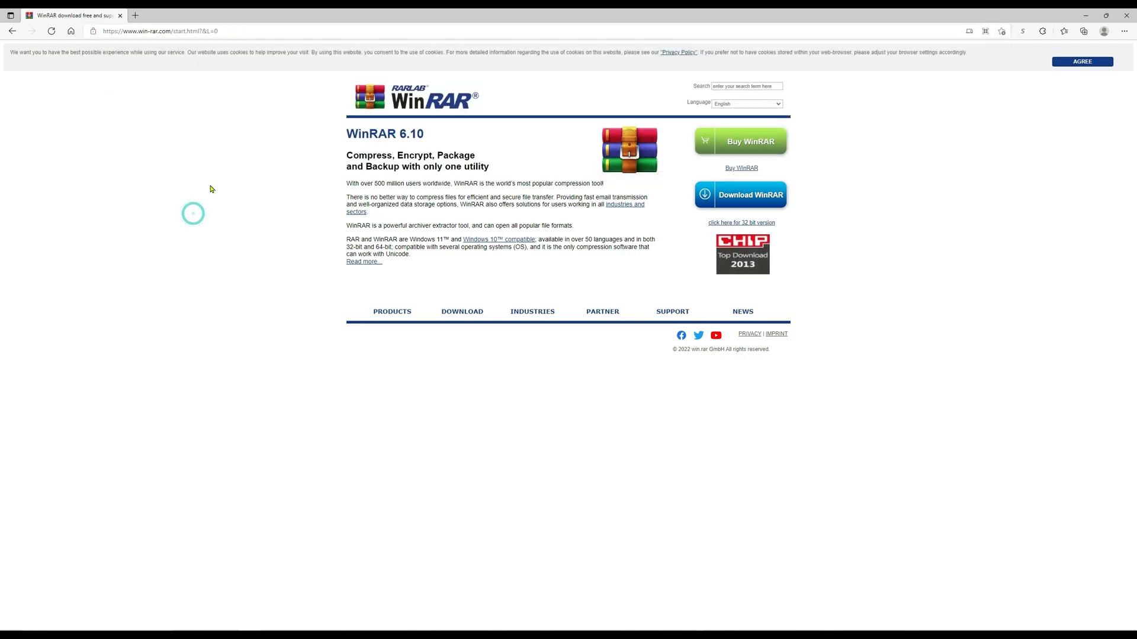
pyautogui.moveTo(736, 164)
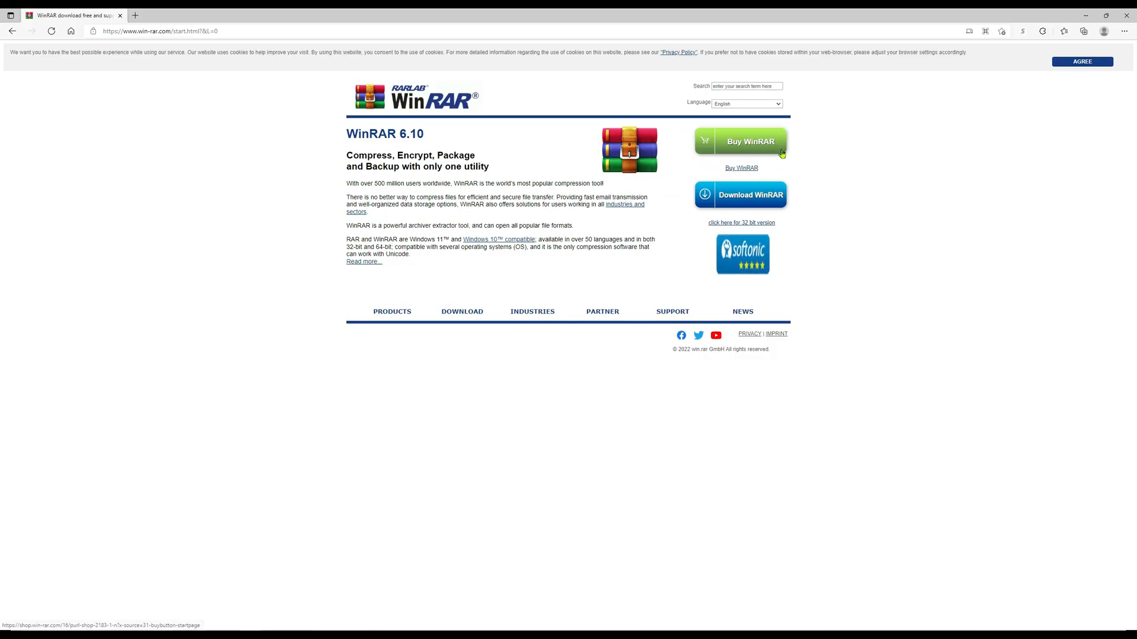
pyautogui.moveTo(721, 146)
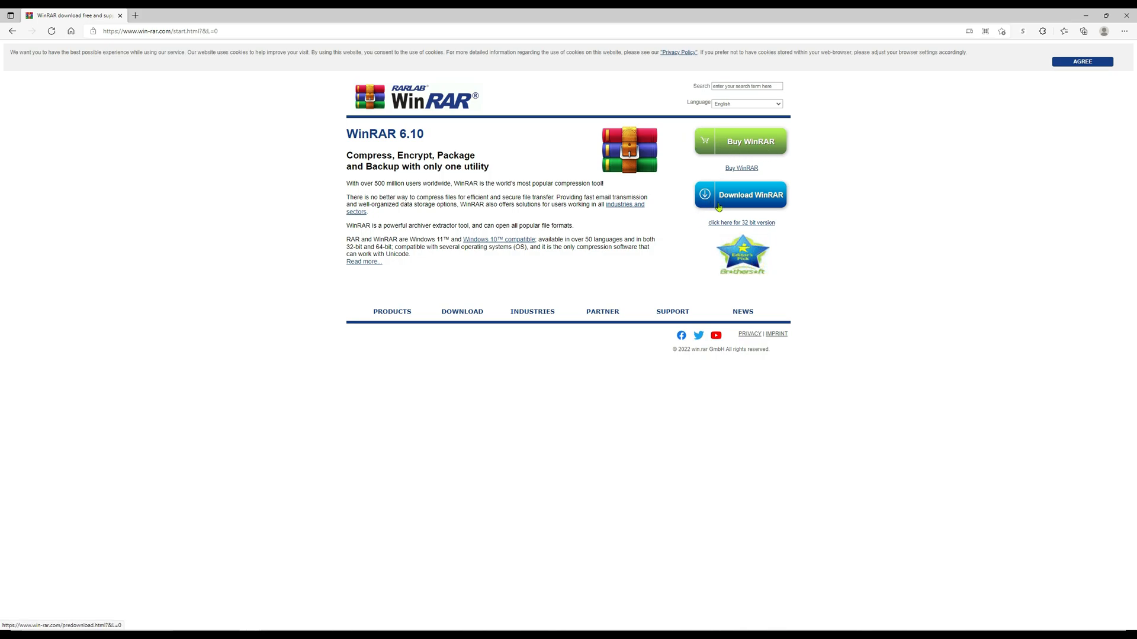
pyautogui.moveTo(768, 205)
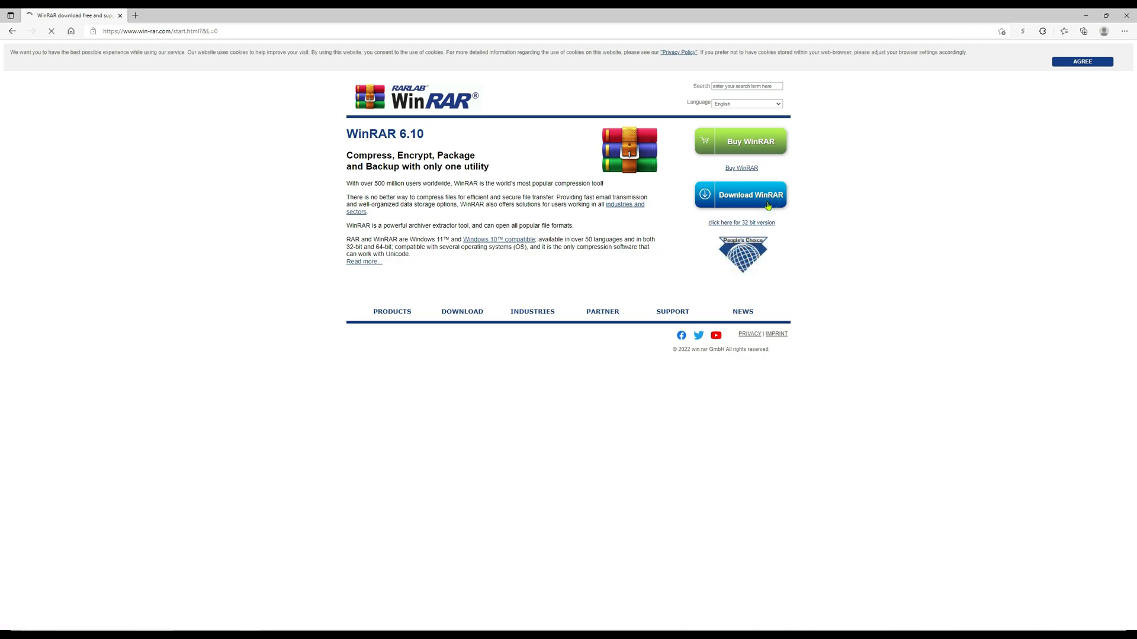
pyautogui.click(740, 195)
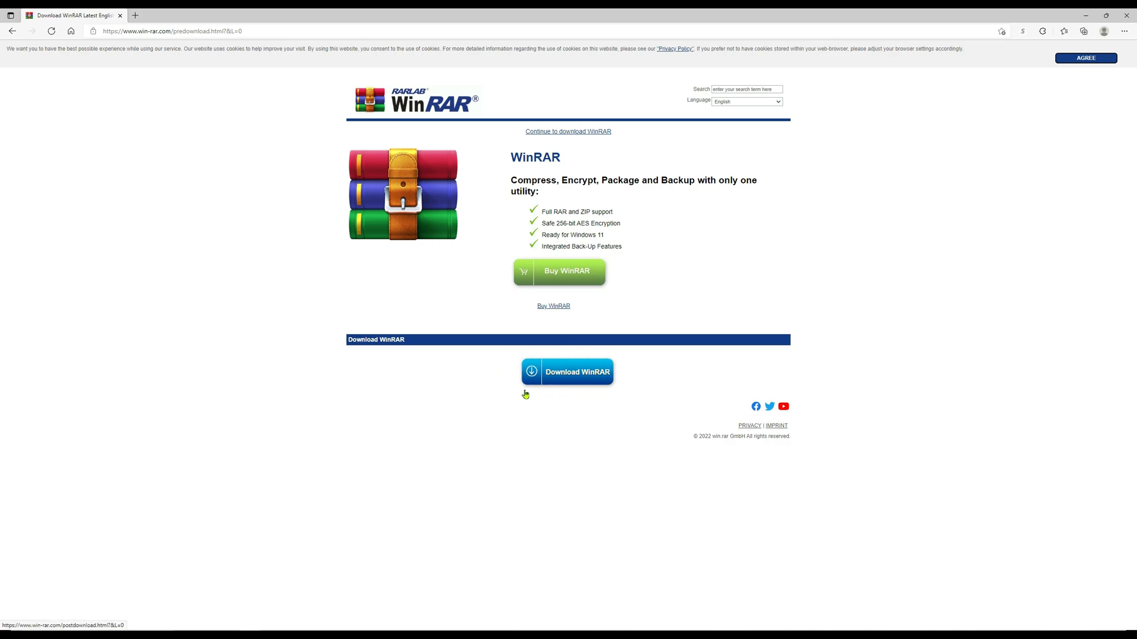
pyautogui.moveTo(525, 342)
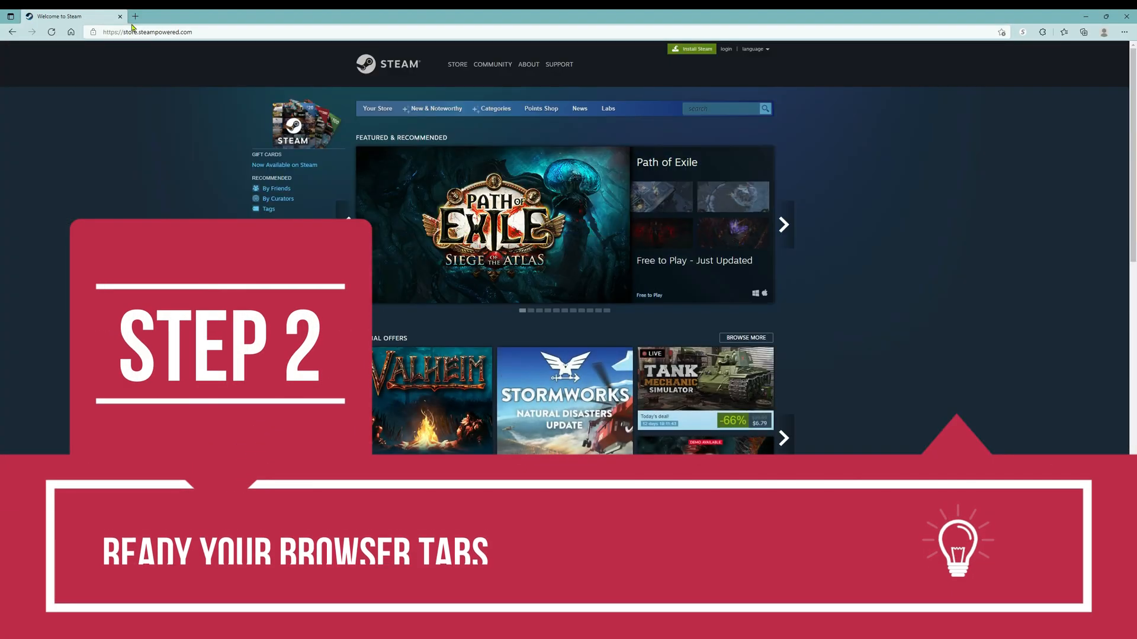
# Load steamworkshopdownloader.io in a new Edge tab using 'steamdw'
pyautogui.click(136, 16)
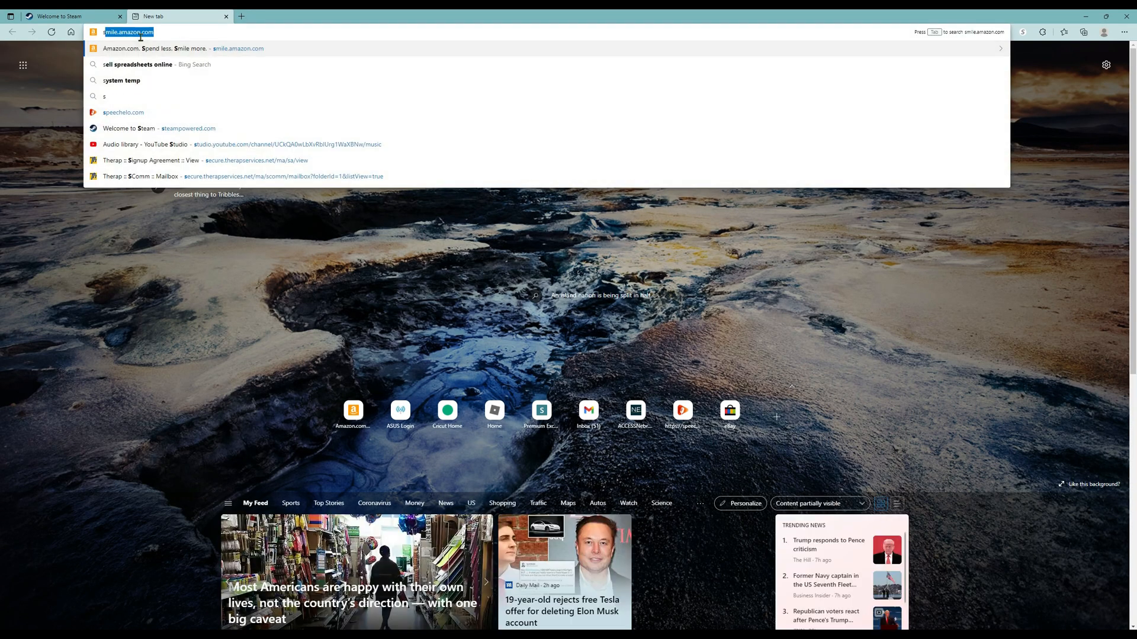
pyautogui.write('steamdw')
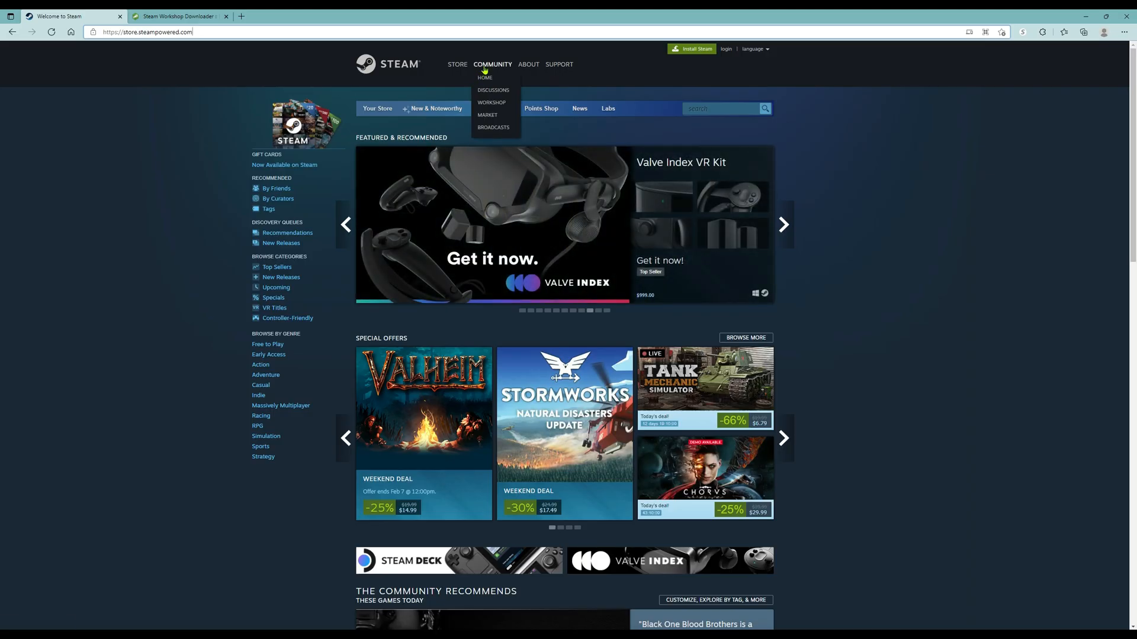
pyautogui.moveTo(490, 109)
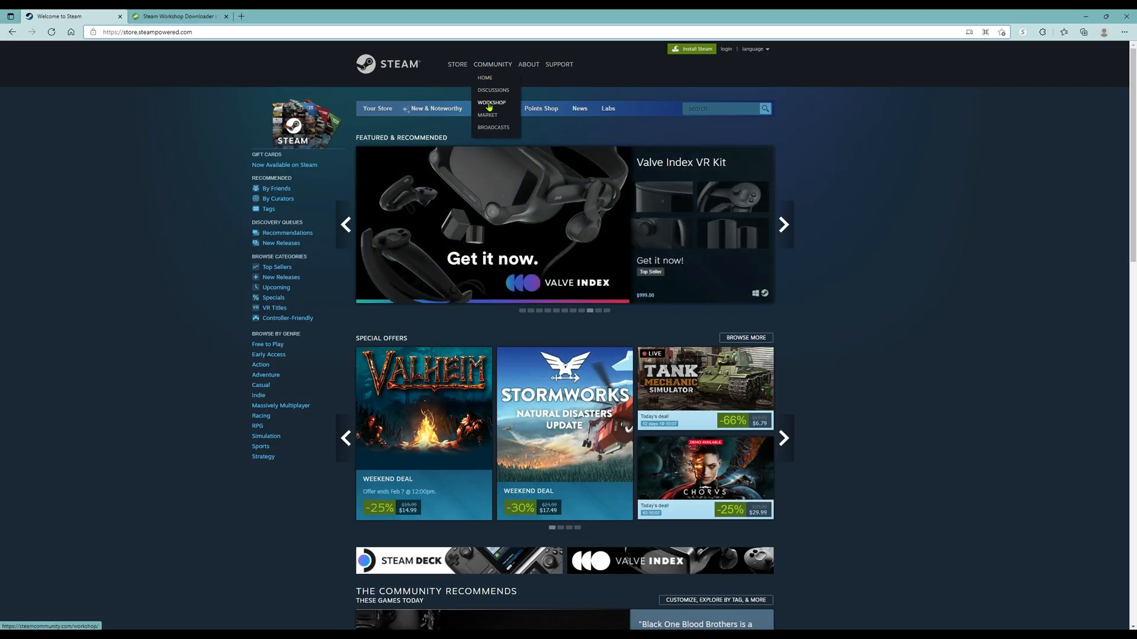
# Copy the Dog Crate Arrows v2 link from the Prison Architect workshop and switch to the downloader
pyautogui.click(490, 103)
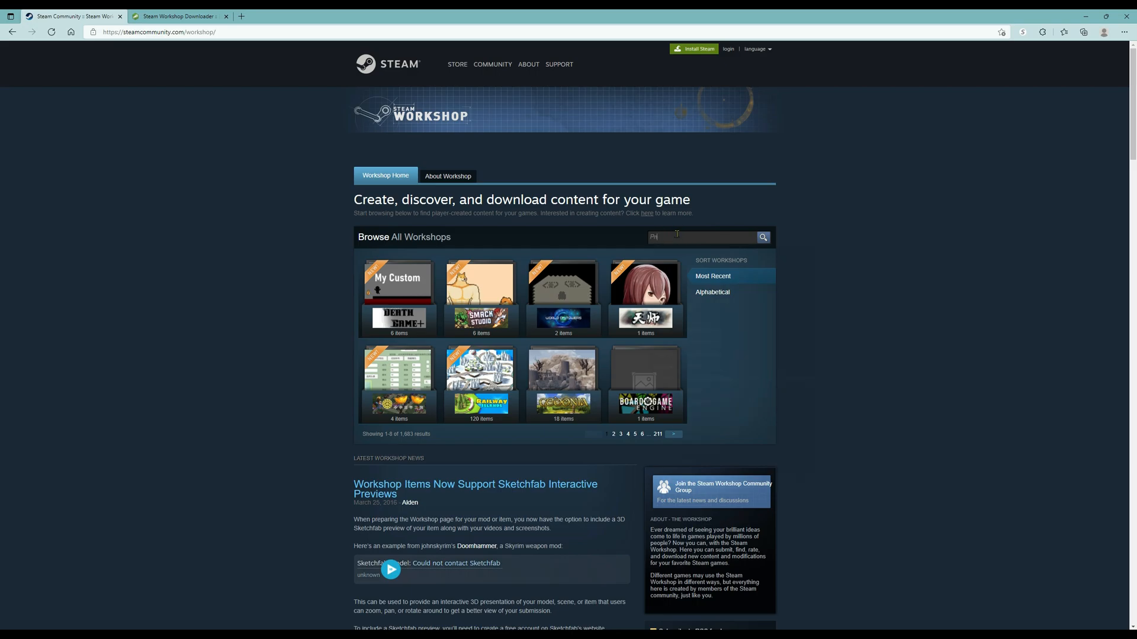
pyautogui.write('Prison')
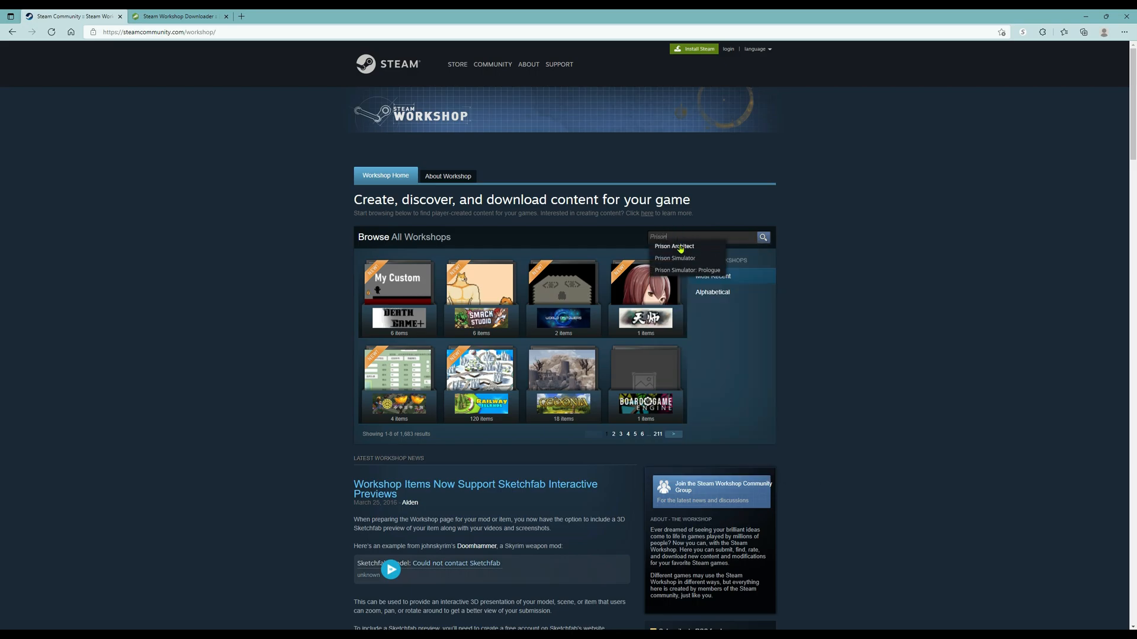
pyautogui.click(673, 246)
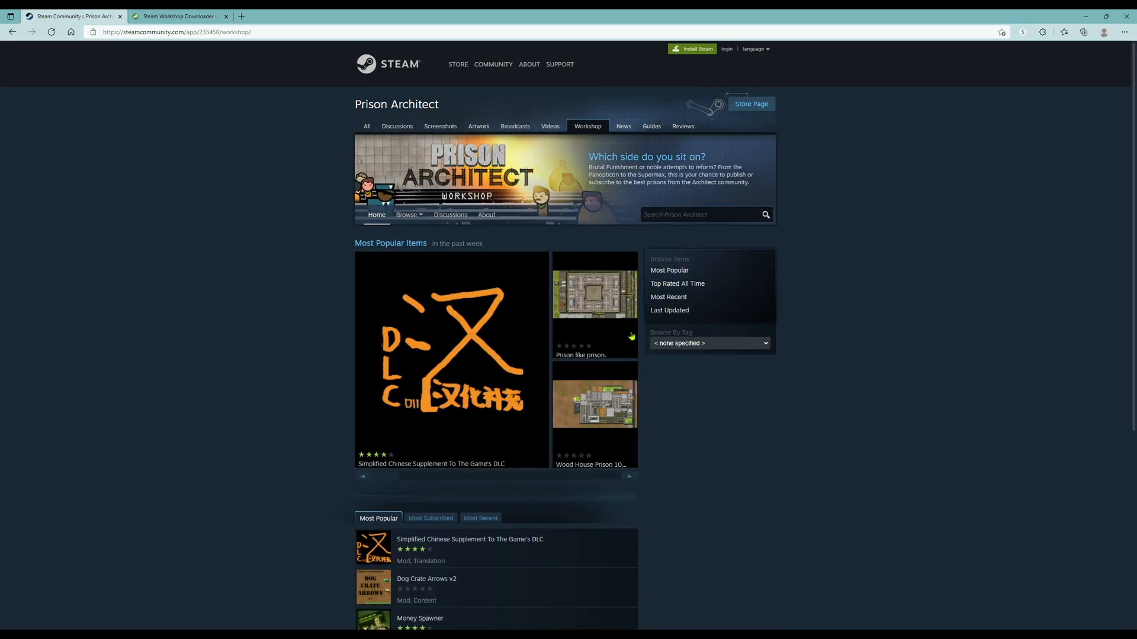
pyautogui.scroll(-3)
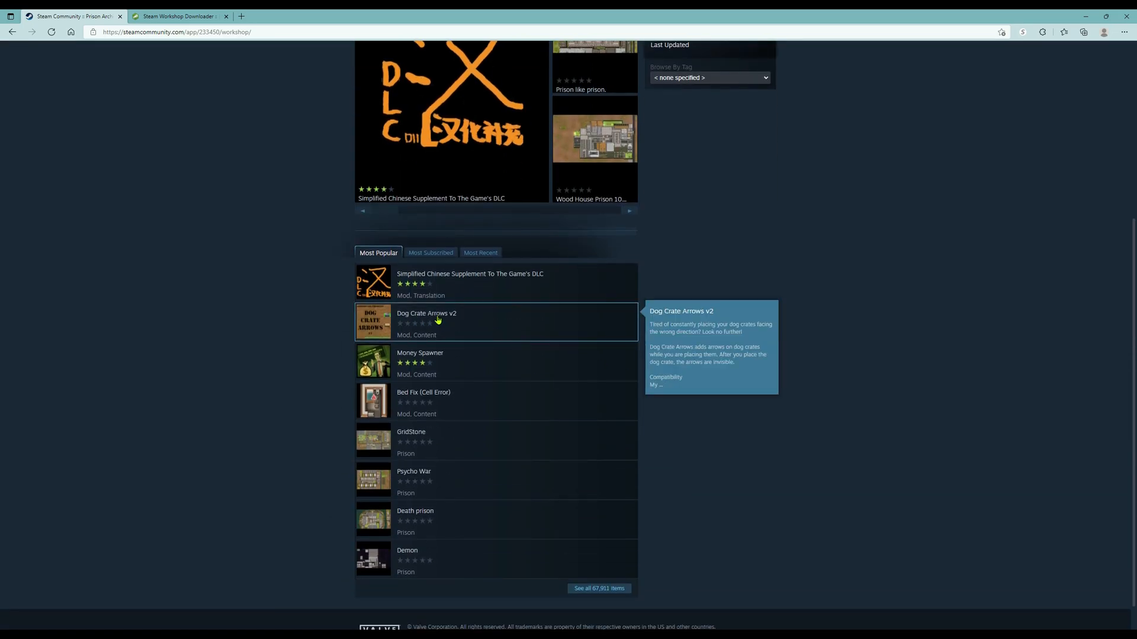
pyautogui.click(439, 321)
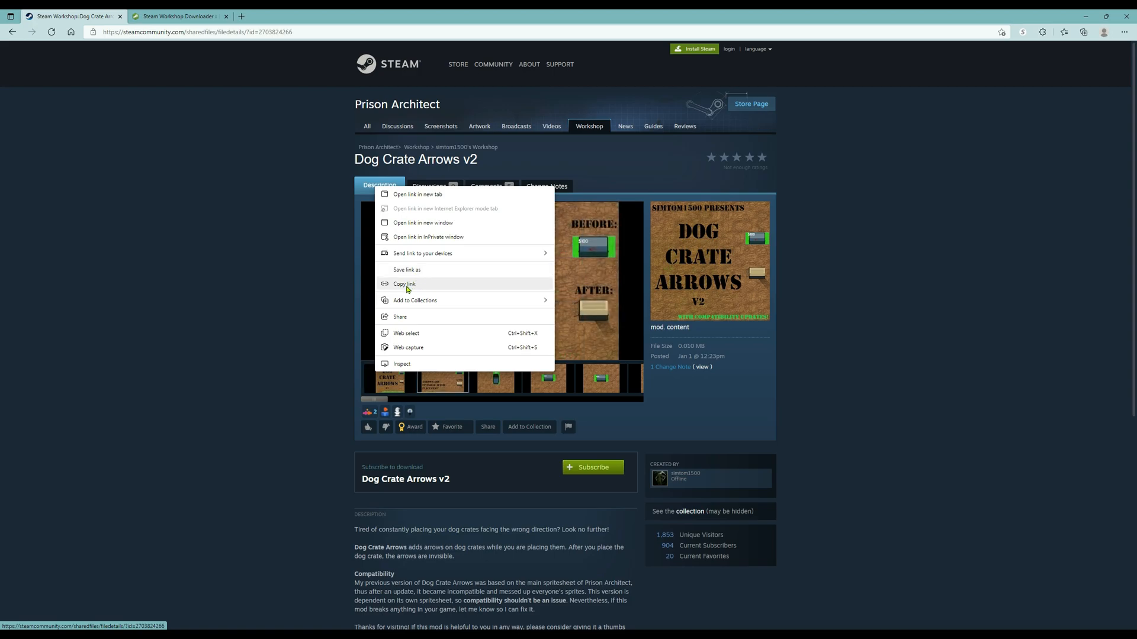
pyautogui.click(439, 227)
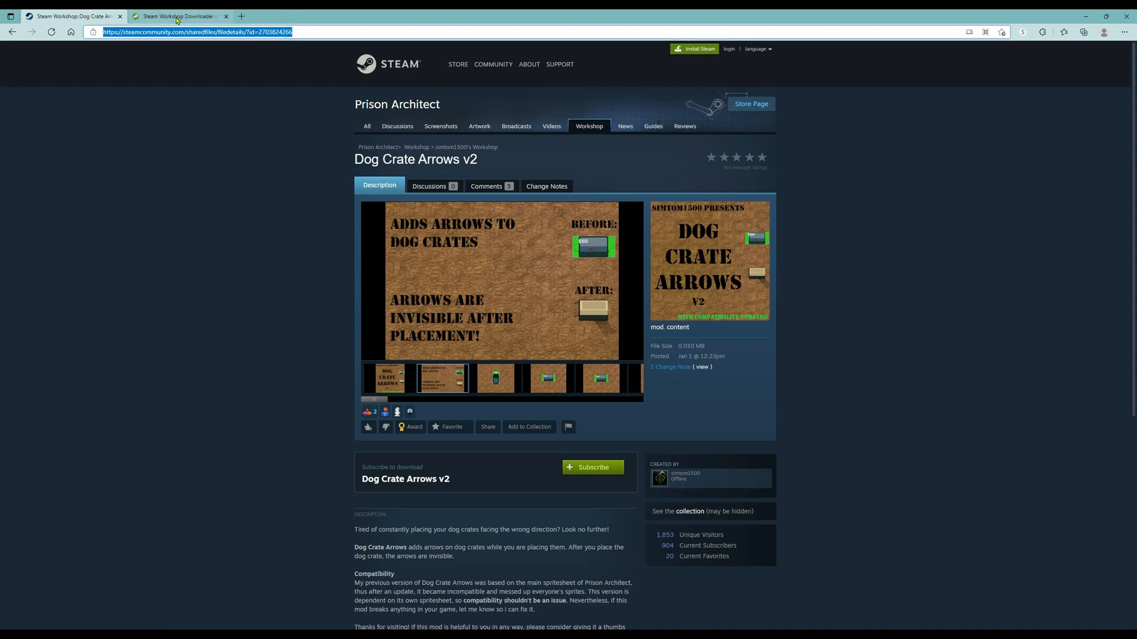
pyautogui.click(177, 16)
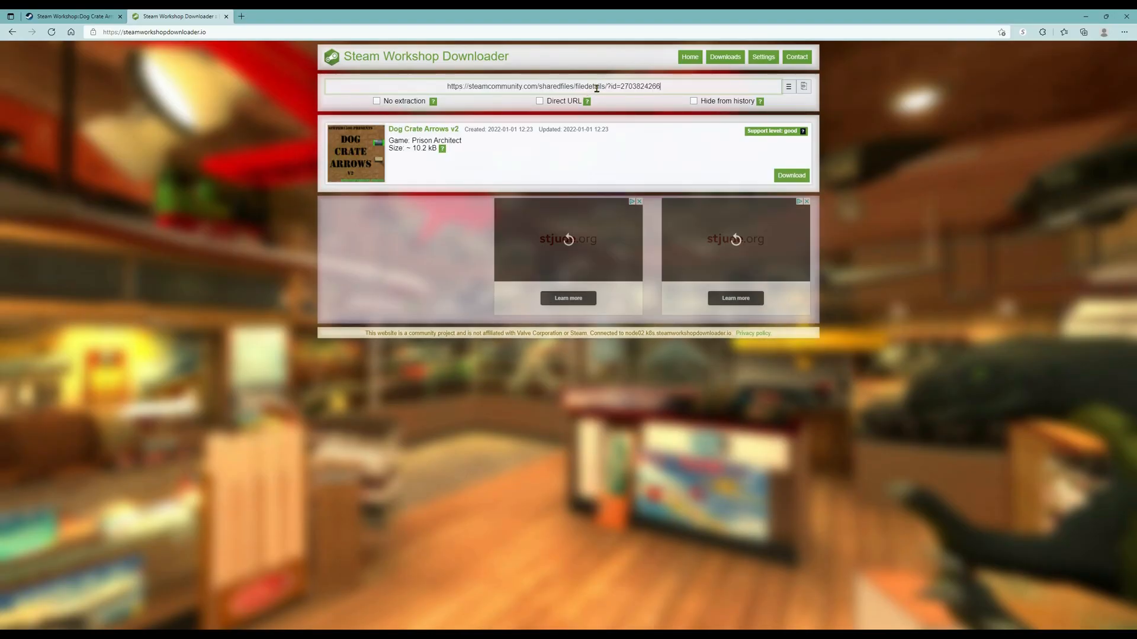
pyautogui.moveTo(349, 153)
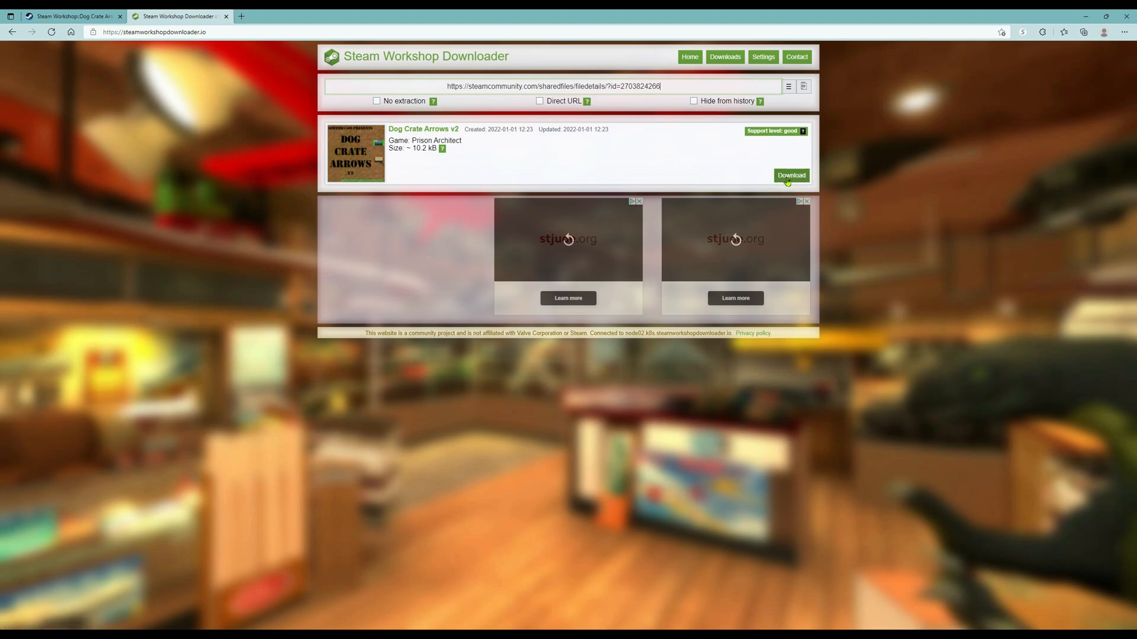
# Prepare and download Dog Crate Arrows v2 from its pasted workshop link
pyautogui.click(791, 175)
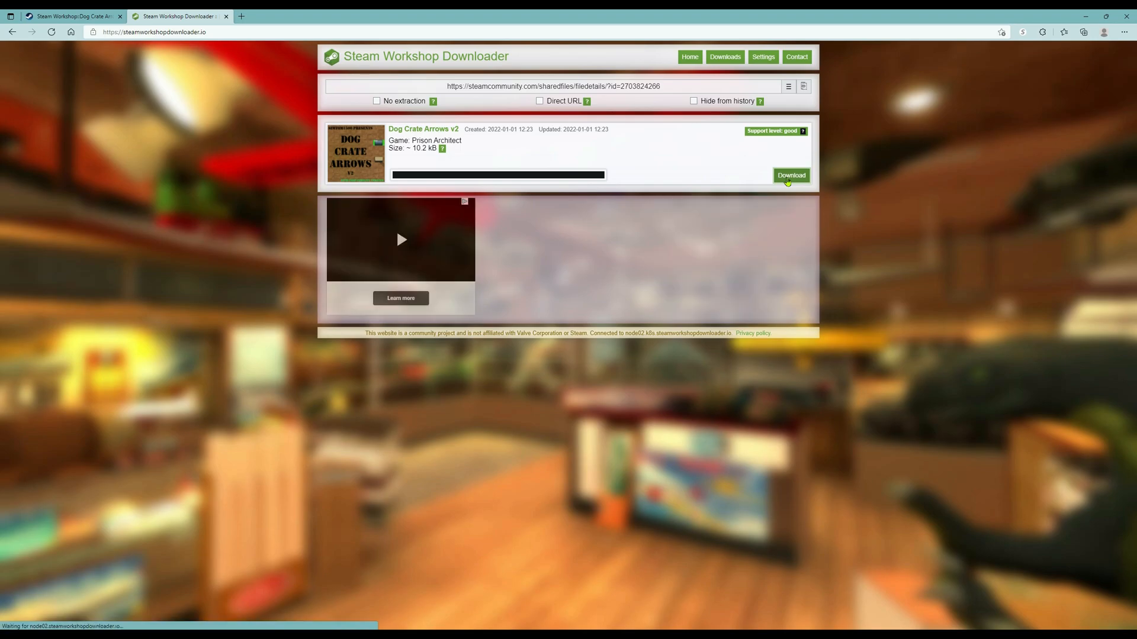
pyautogui.click(790, 175)
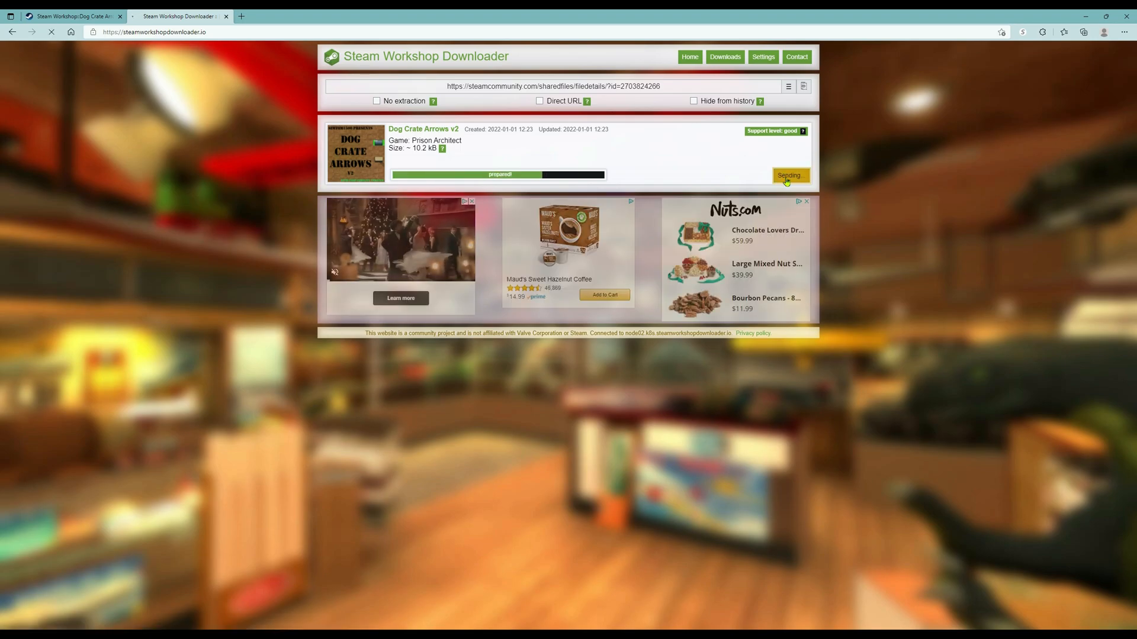
pyautogui.click(1083, 32)
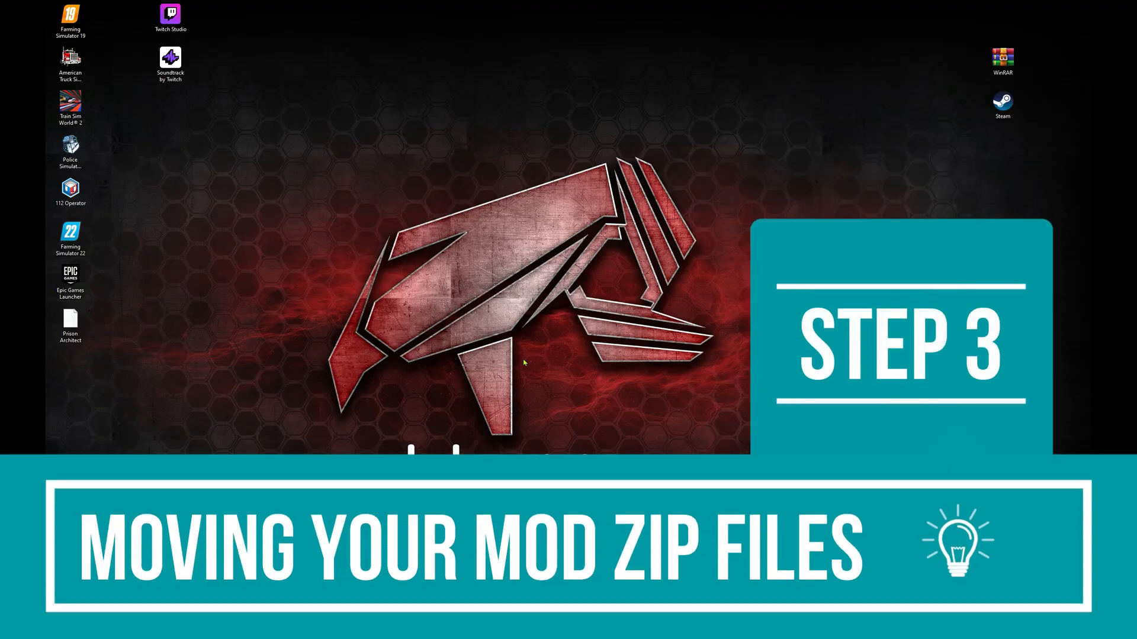
pyautogui.moveTo(178, 328)
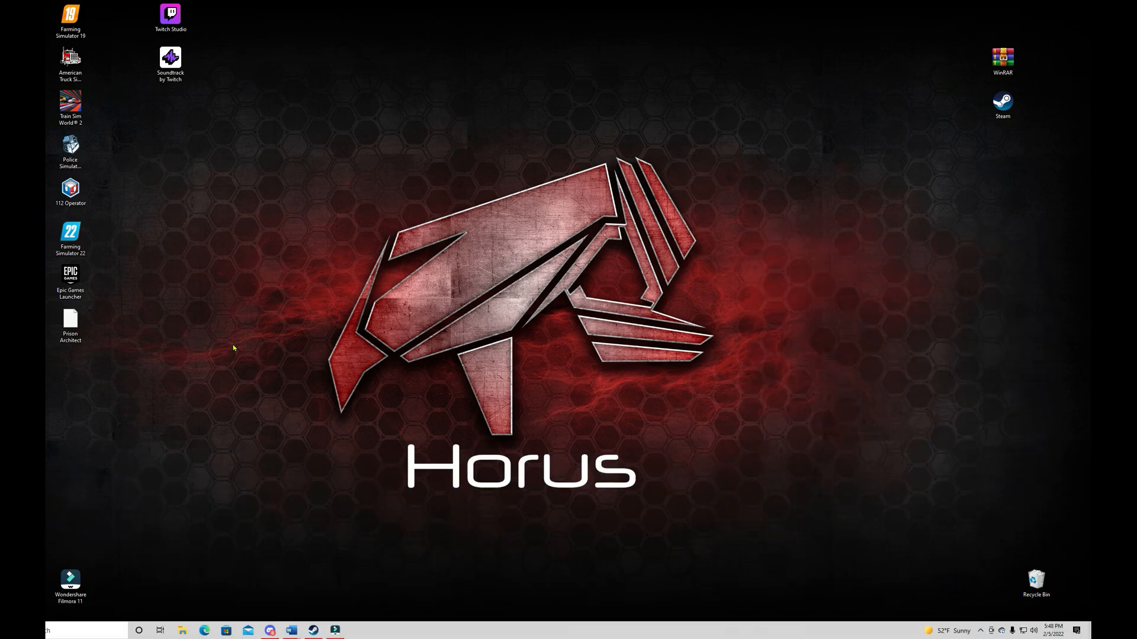
pyautogui.moveTo(241, 352)
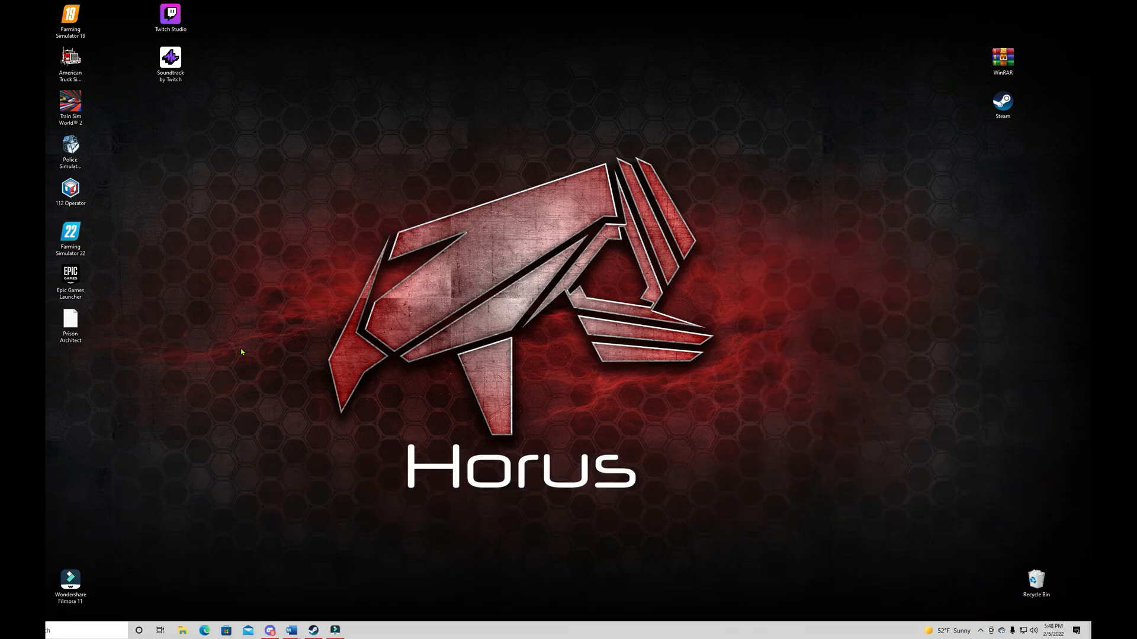
pyautogui.moveTo(282, 423)
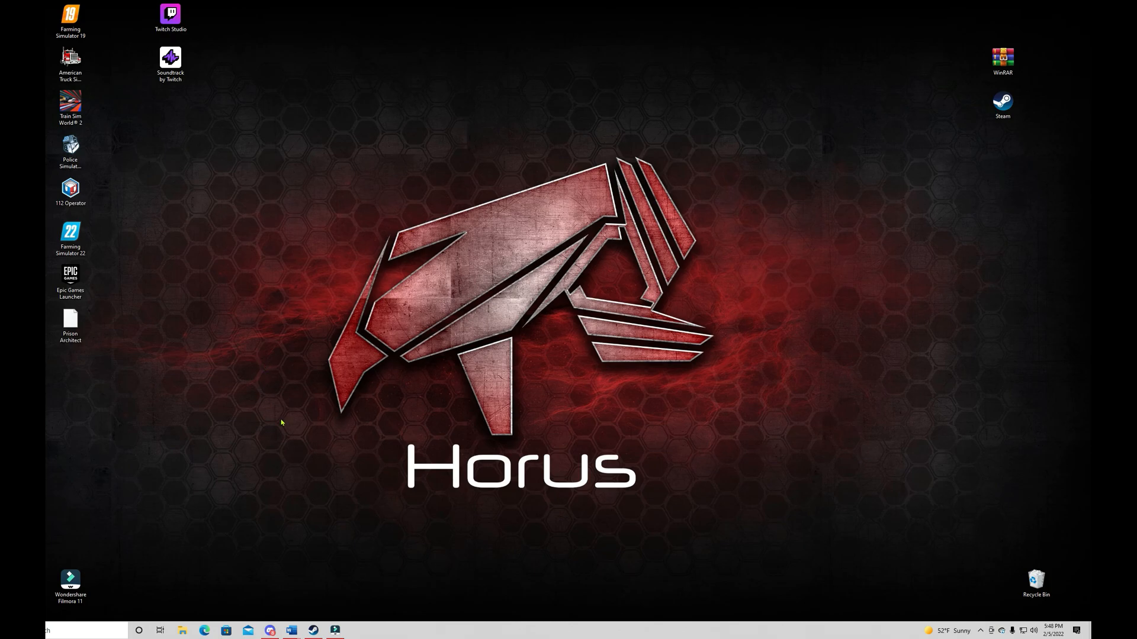
pyautogui.moveTo(234, 594)
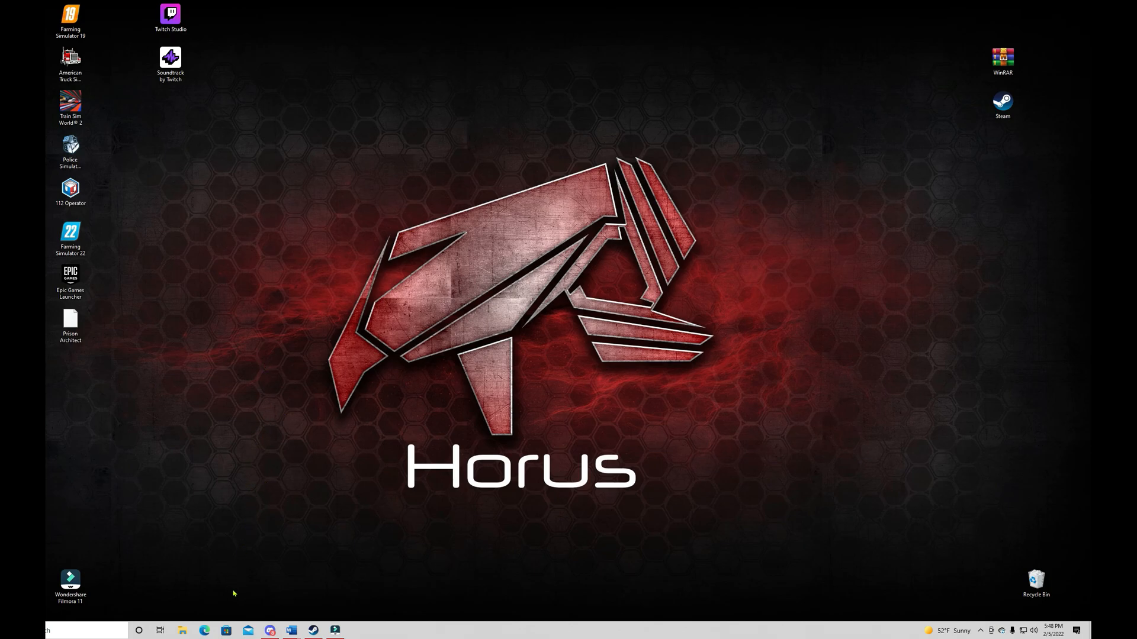
pyautogui.moveTo(392, 320)
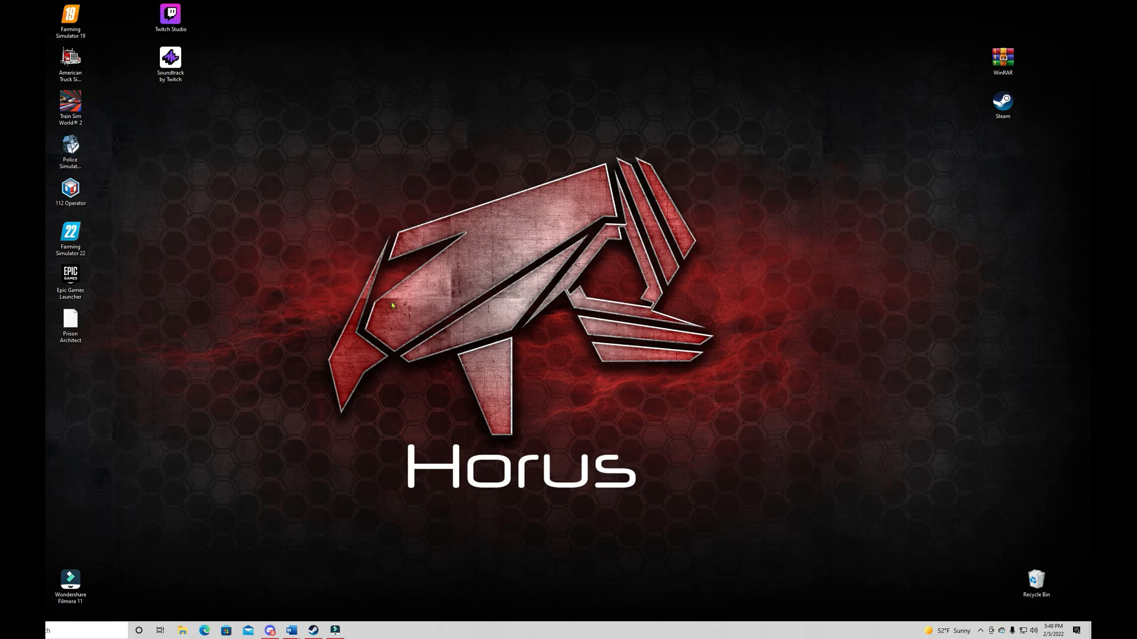
pyautogui.moveTo(275, 506)
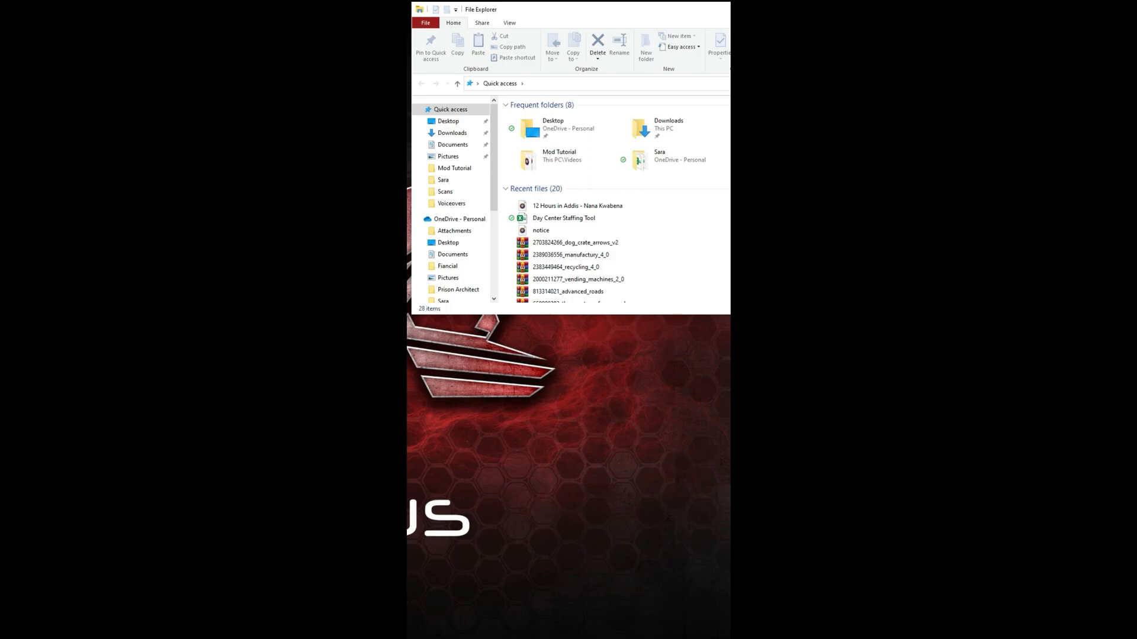
# Open a second File Explorer window from the taskbar shortcut list
pyautogui.rightClick(560, 554)
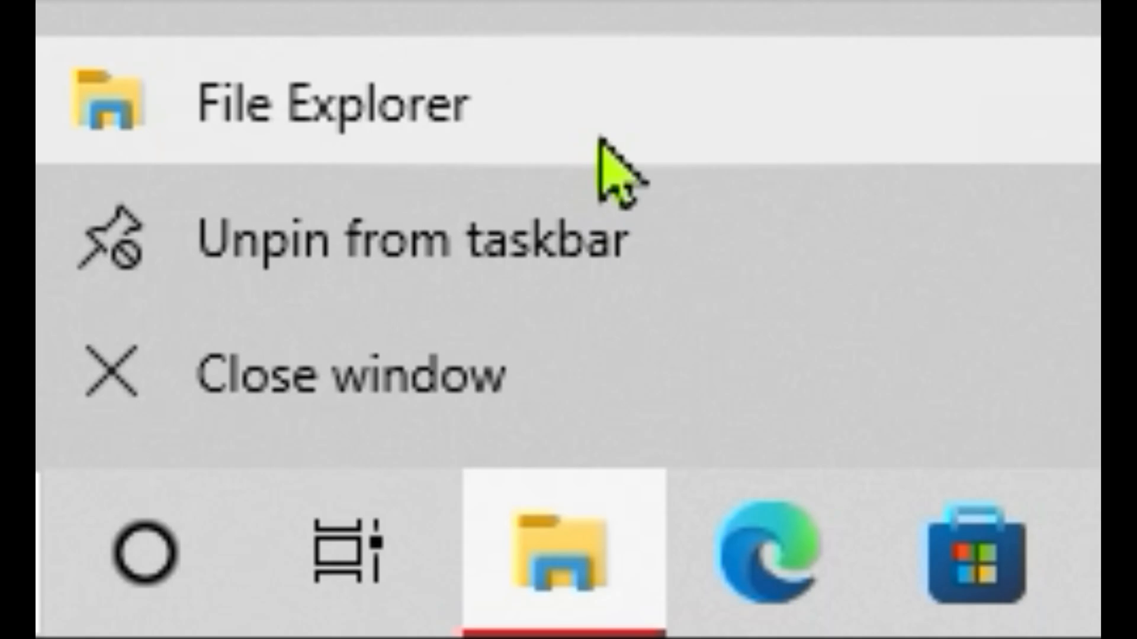
pyautogui.click(338, 107)
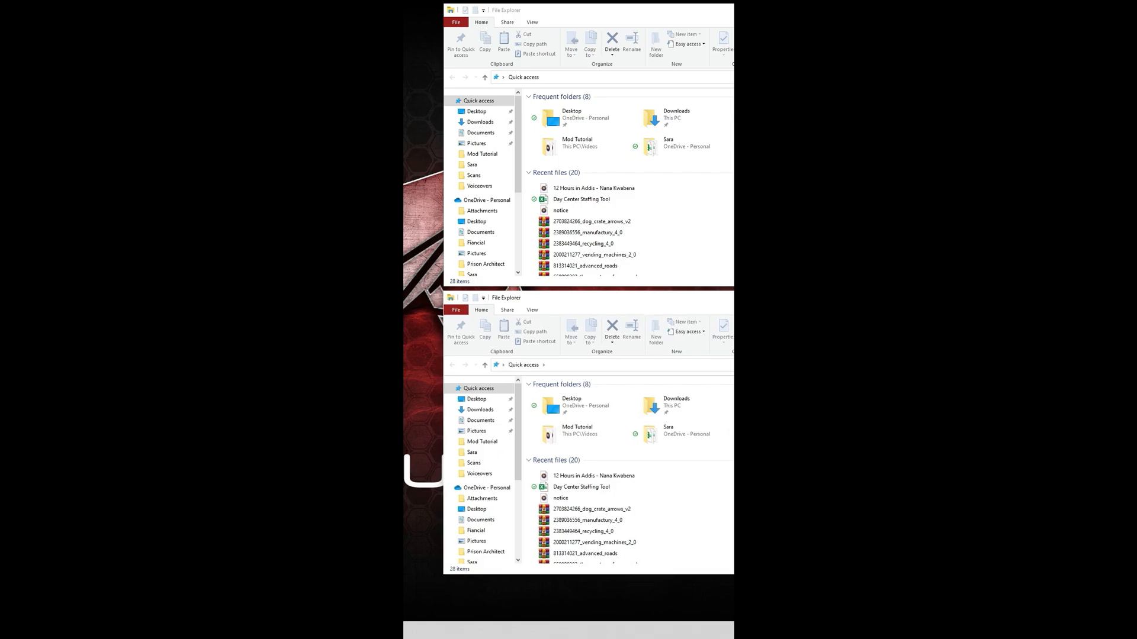
pyautogui.click(585, 265)
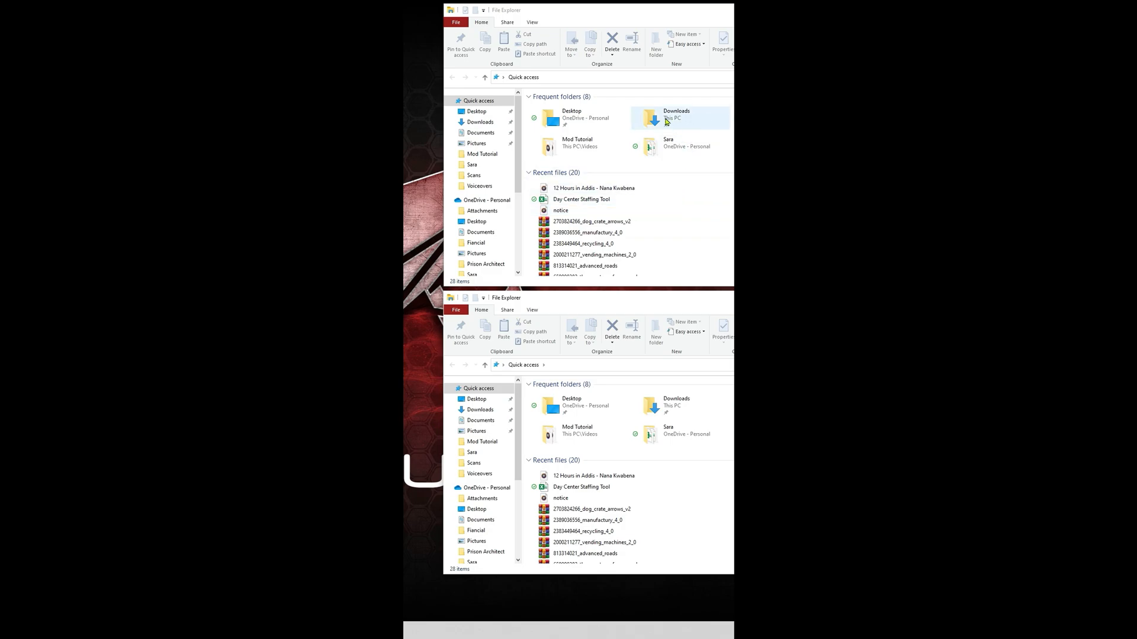
# Open Downloads in one window and start browsing toward the mods folder
pyautogui.click(570, 117)
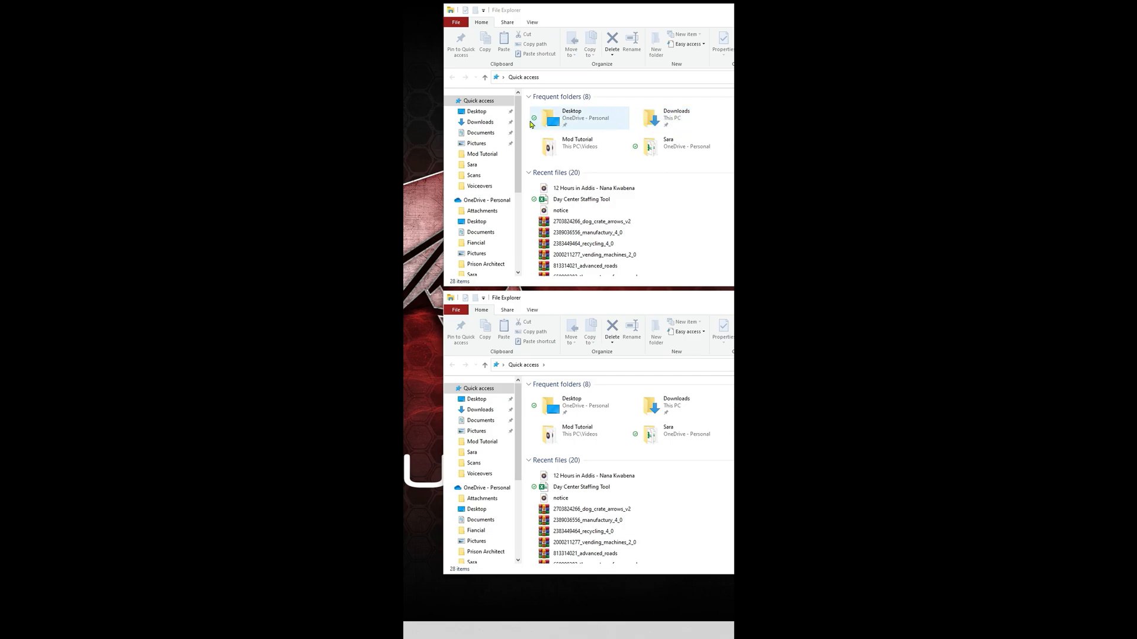
pyautogui.click(676, 117)
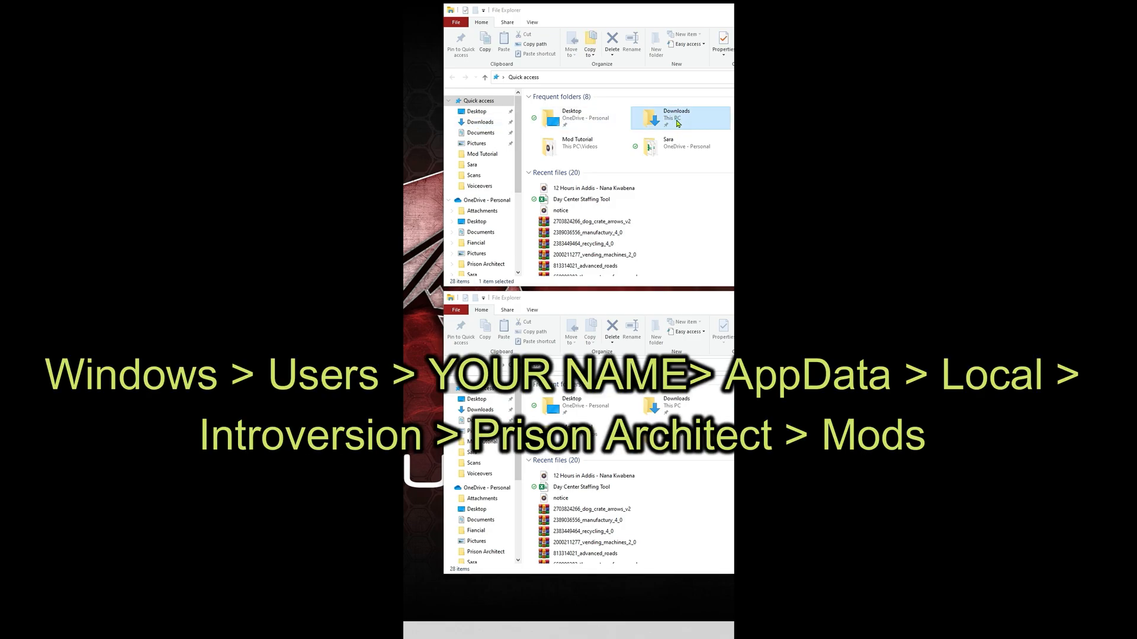
pyautogui.doubleClick(676, 117)
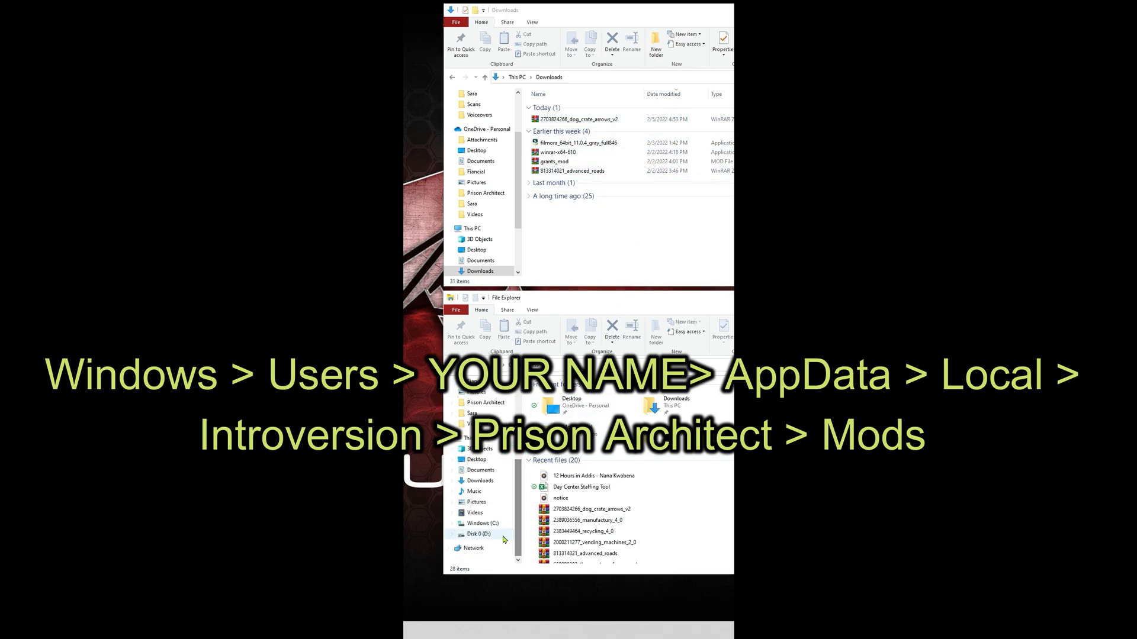
pyautogui.click(482, 523)
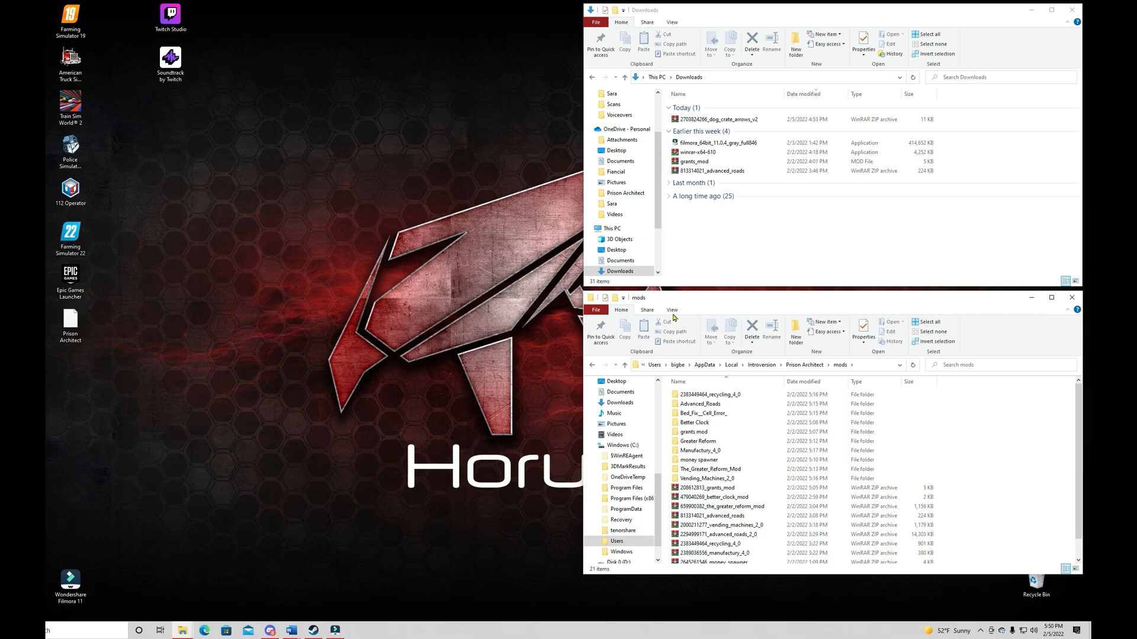
# Enable Hidden items under View in the mods window, then return to Home
pyautogui.click(671, 310)
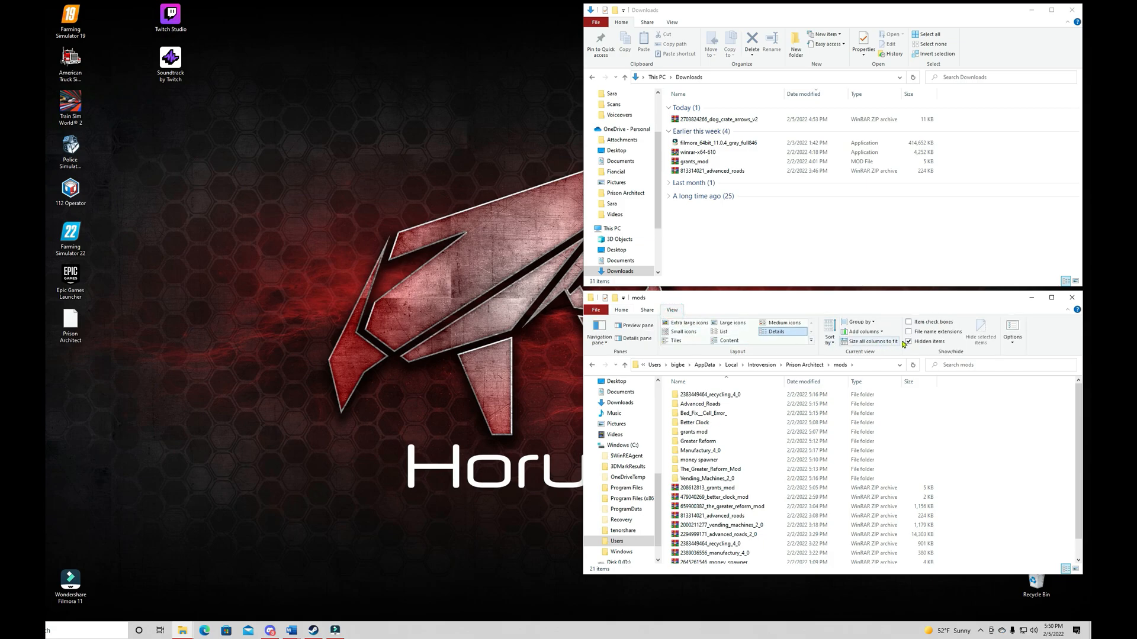
pyautogui.moveTo(919, 344)
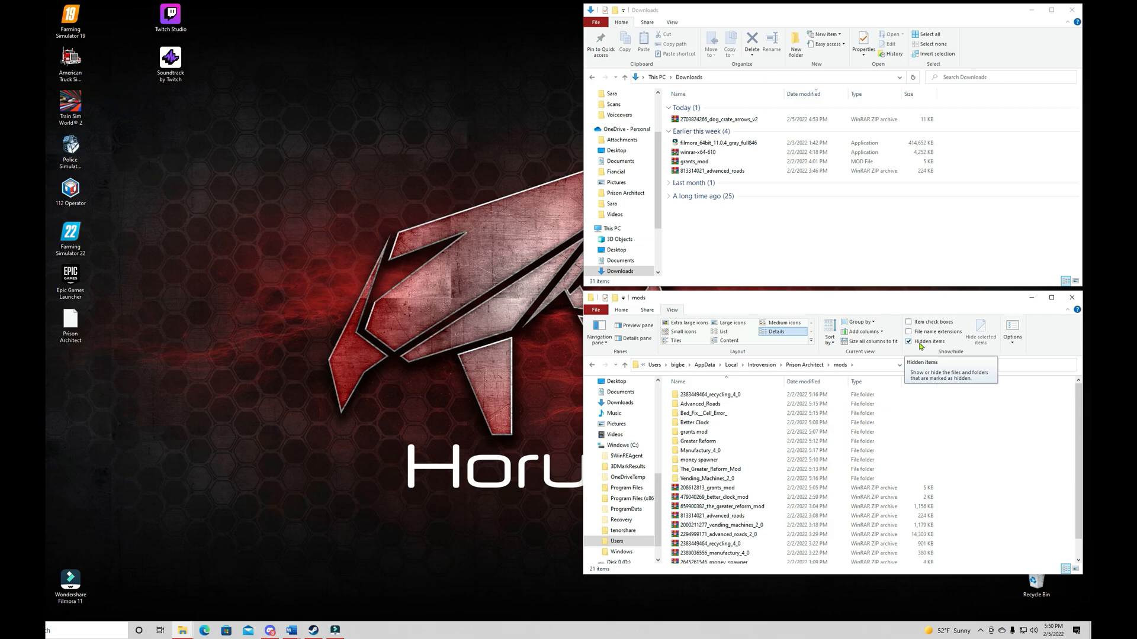
pyautogui.moveTo(912, 360)
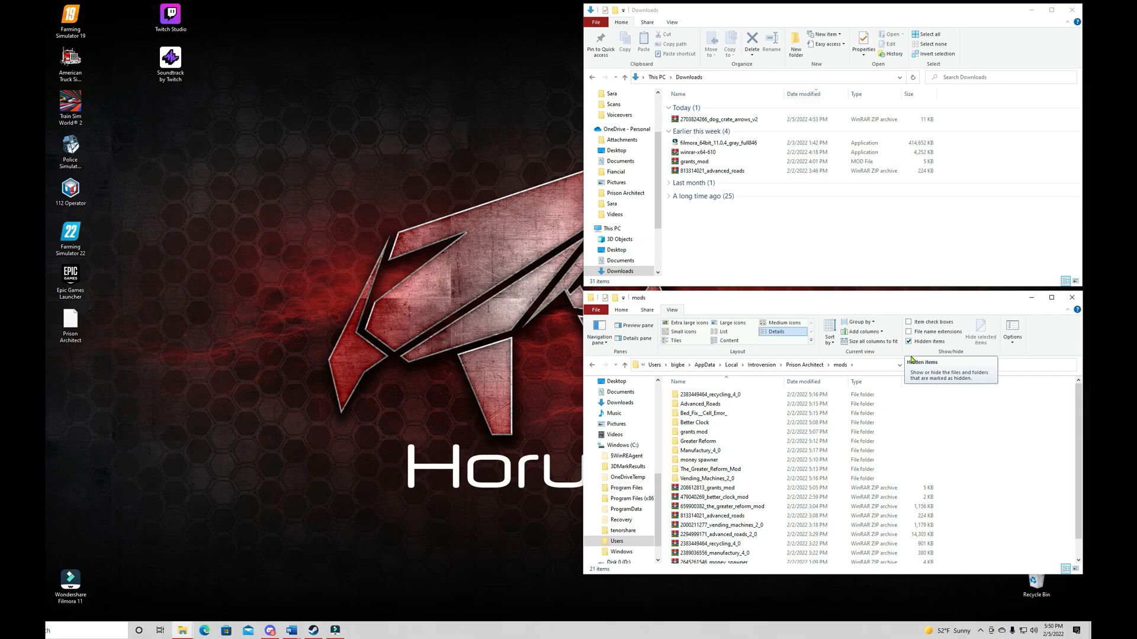
pyautogui.click(621, 310)
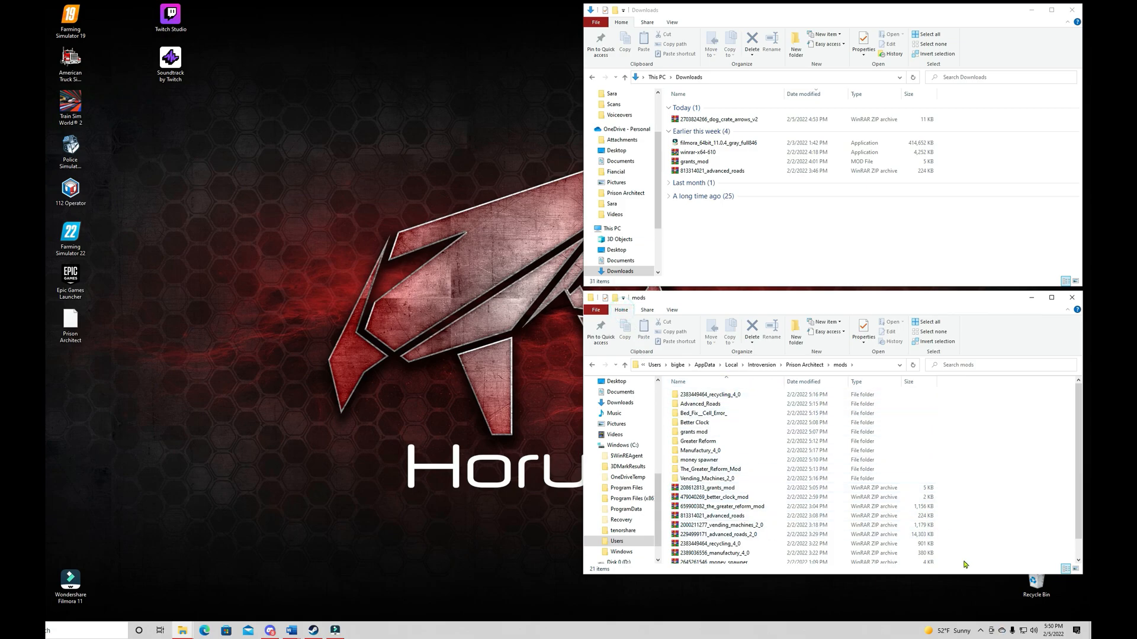
pyautogui.moveTo(951, 487)
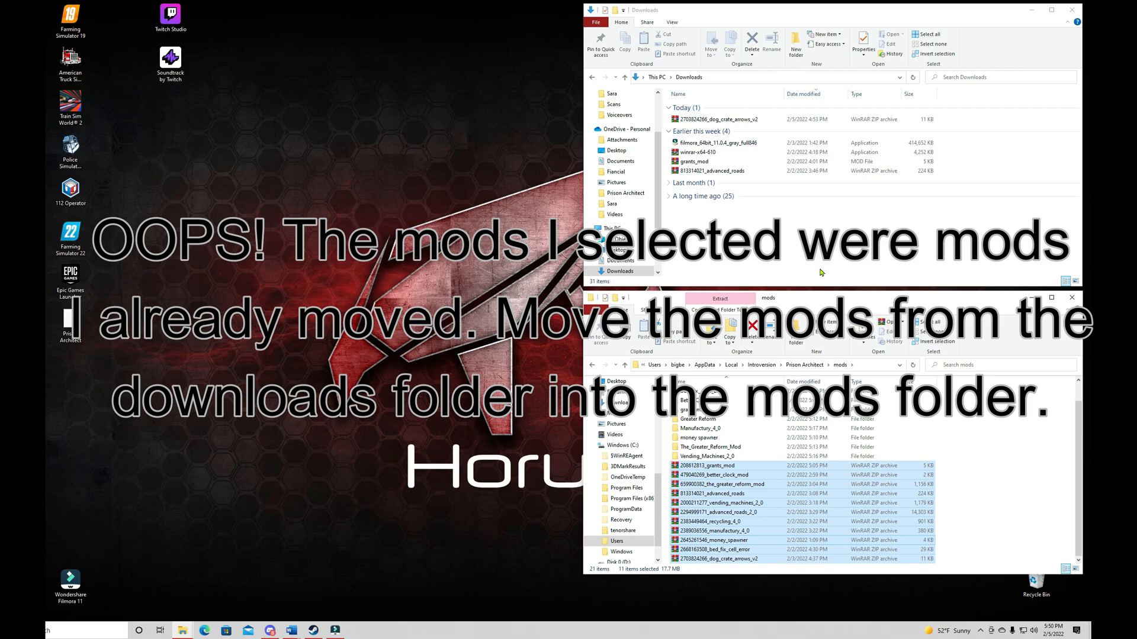
# Move the dog_crate_arrows_v2 zip into mods, resolving the duplicate-name prompt
pyautogui.click(718, 119)
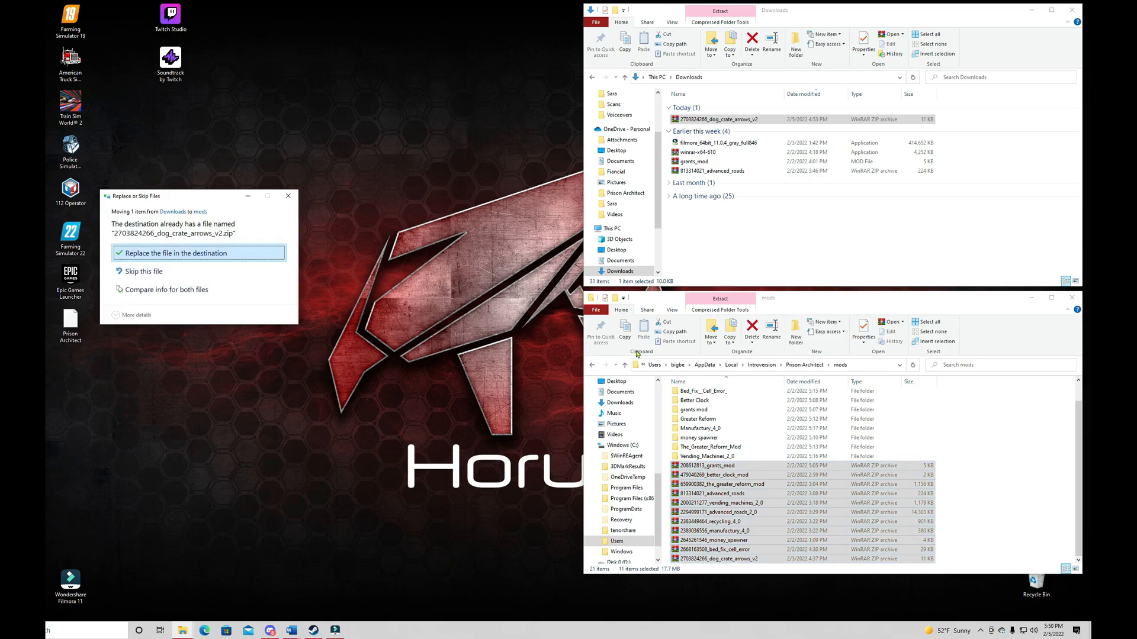
pyautogui.moveTo(170, 290)
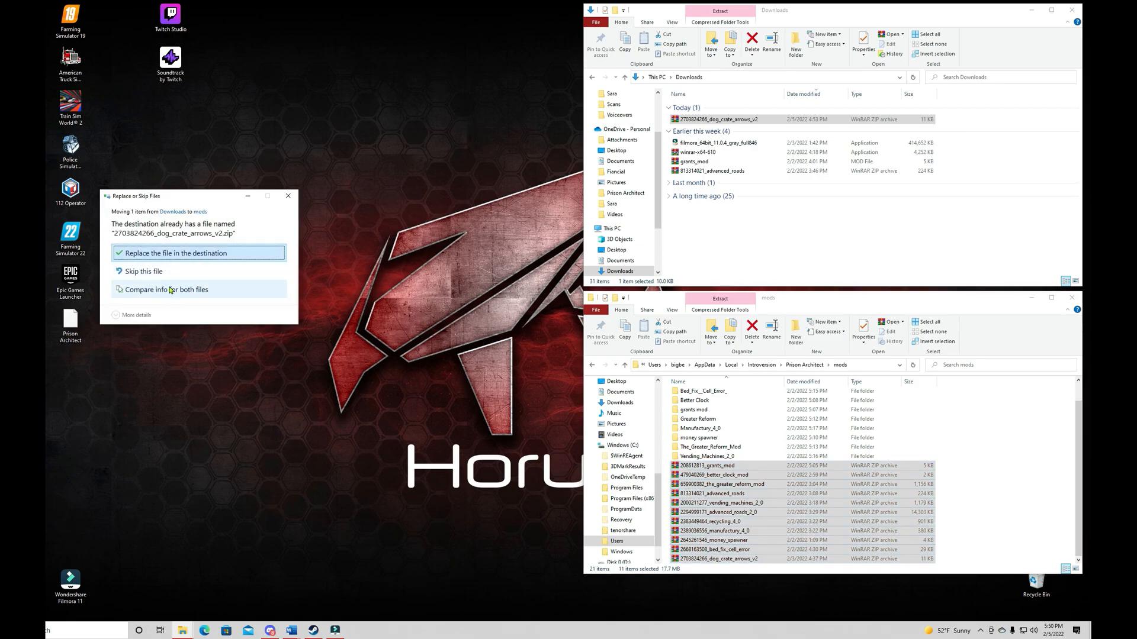
pyautogui.click(199, 253)
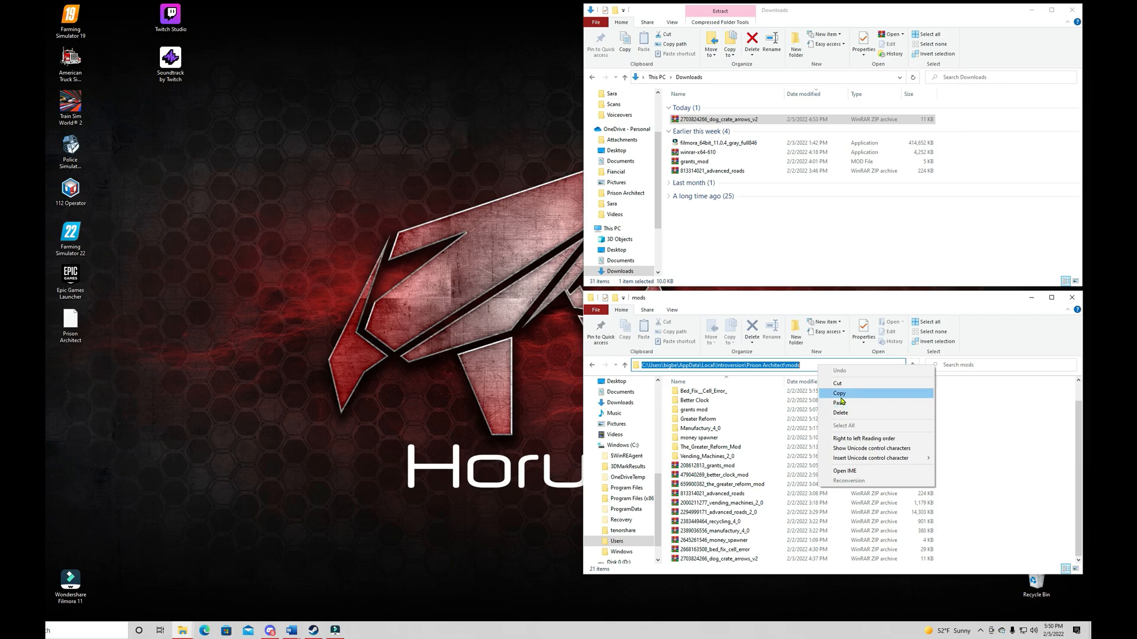
# Copy the Prison Architect\mods path from the mods window's address bar
pyautogui.click(993, 440)
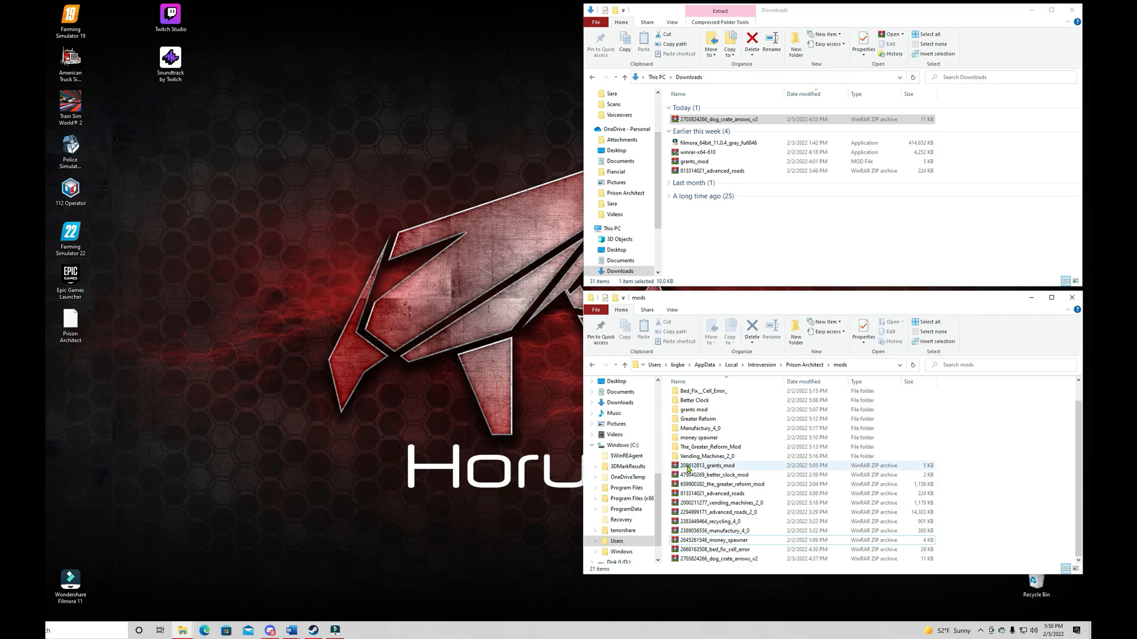
# Open grants_mod.rar in WinRAR and select its data folder and manifest.txt
pyautogui.doubleClick(700, 465)
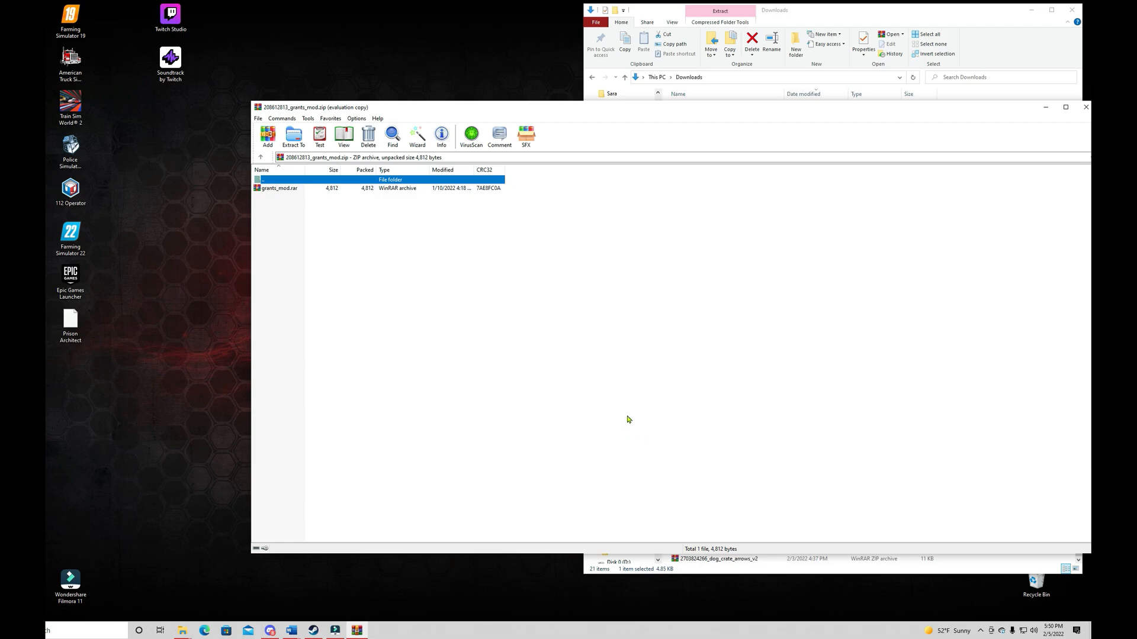
pyautogui.moveTo(657, 111)
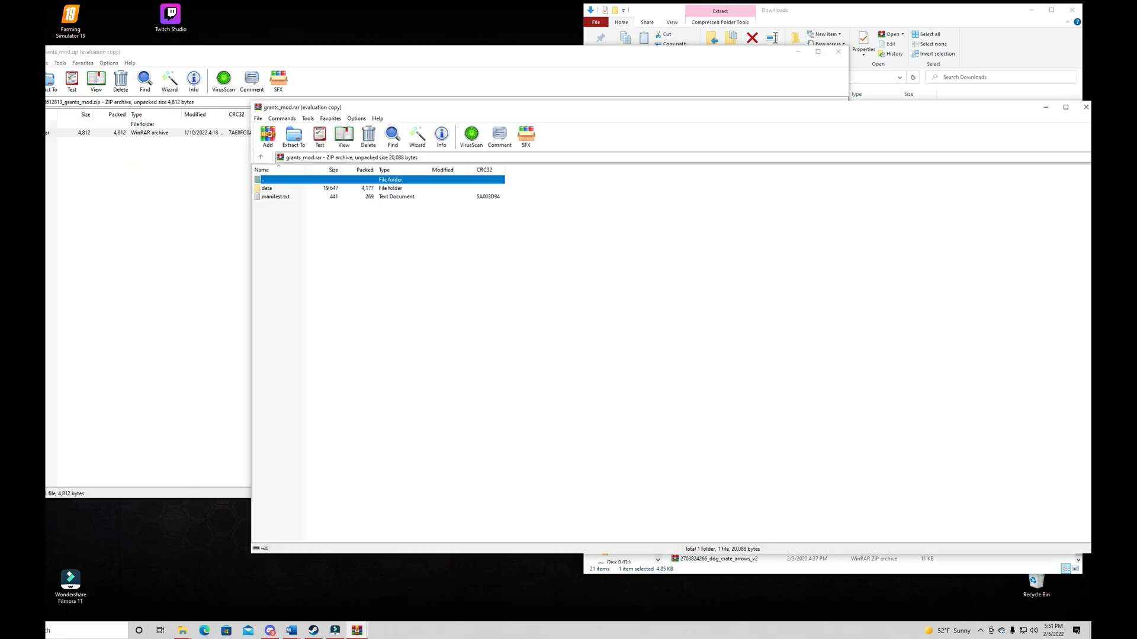
pyautogui.moveTo(299, 217)
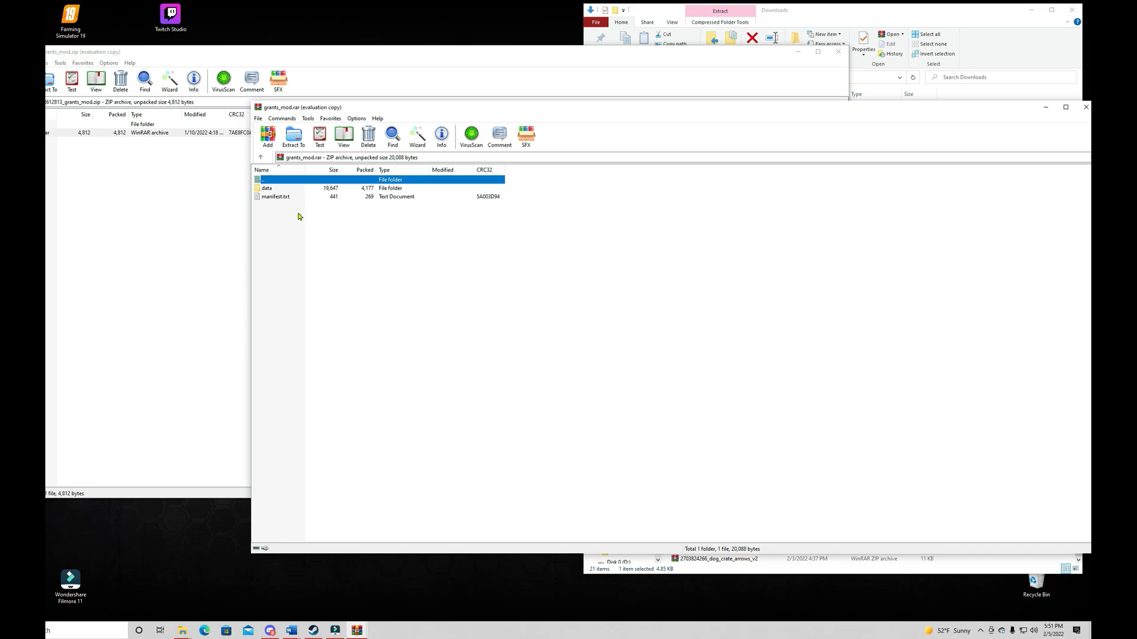
pyautogui.click(275, 196)
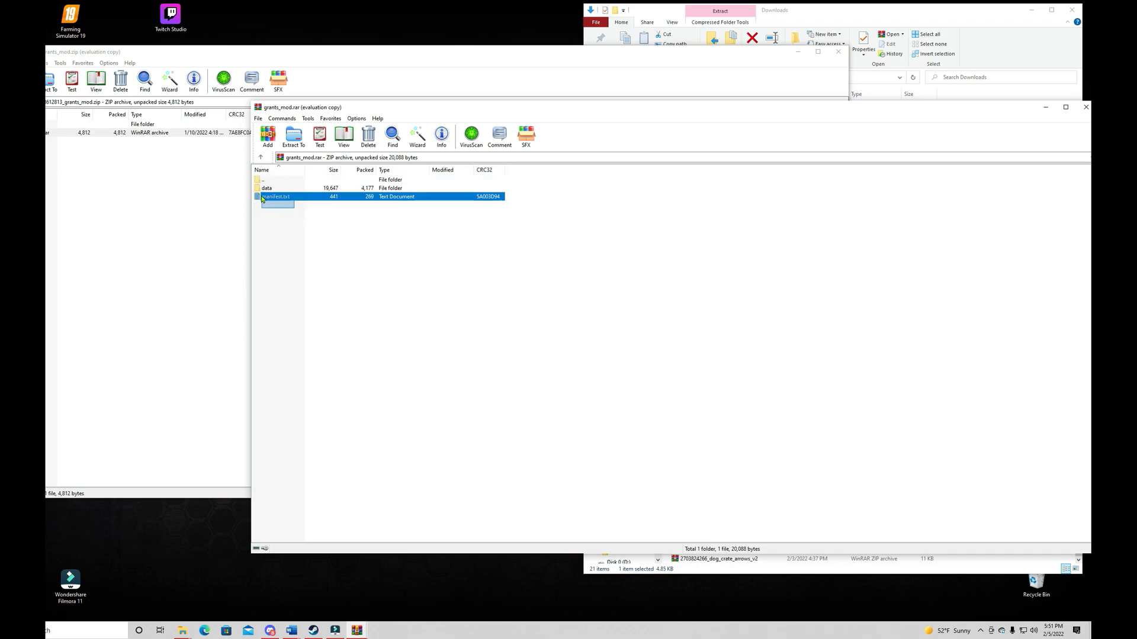
pyautogui.click(268, 187)
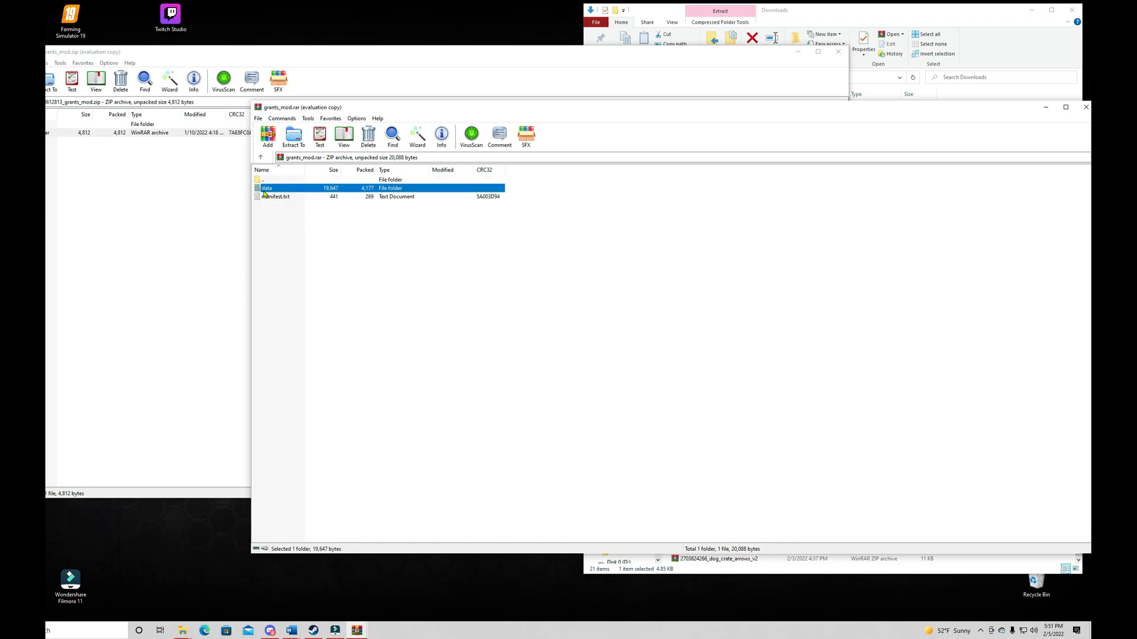
pyautogui.click(275, 196)
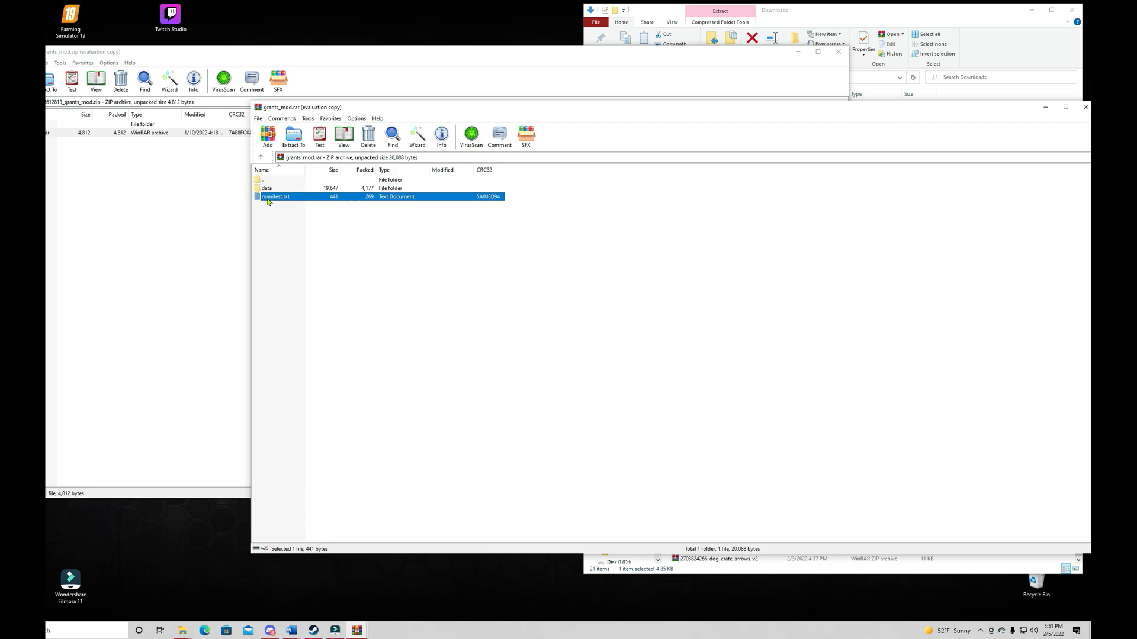
pyautogui.click(271, 207)
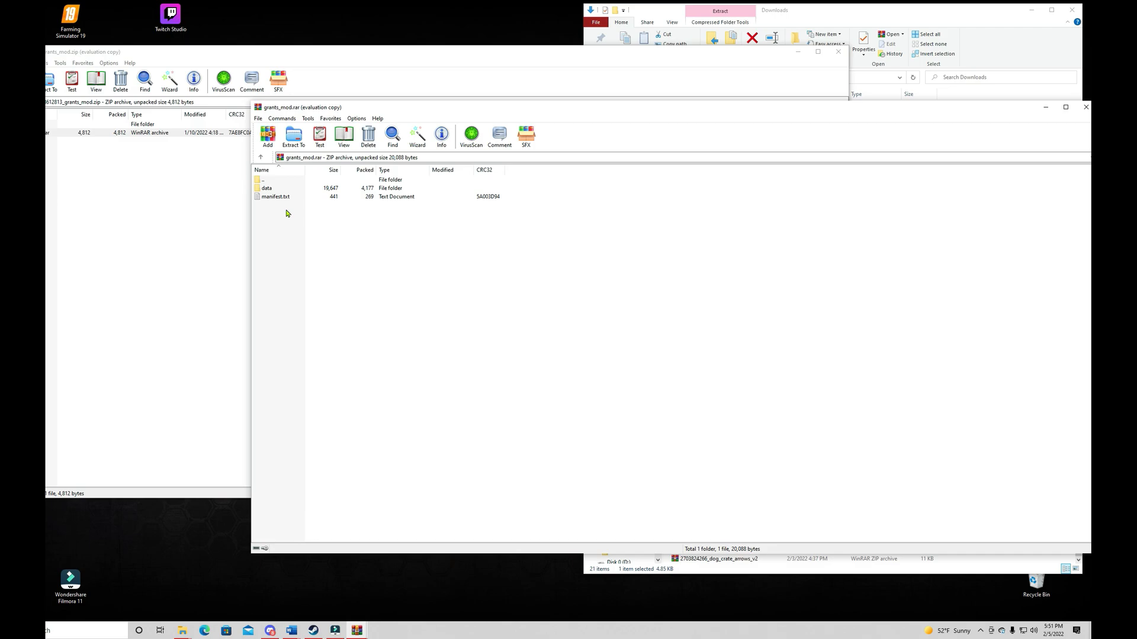
pyautogui.moveTo(292, 213)
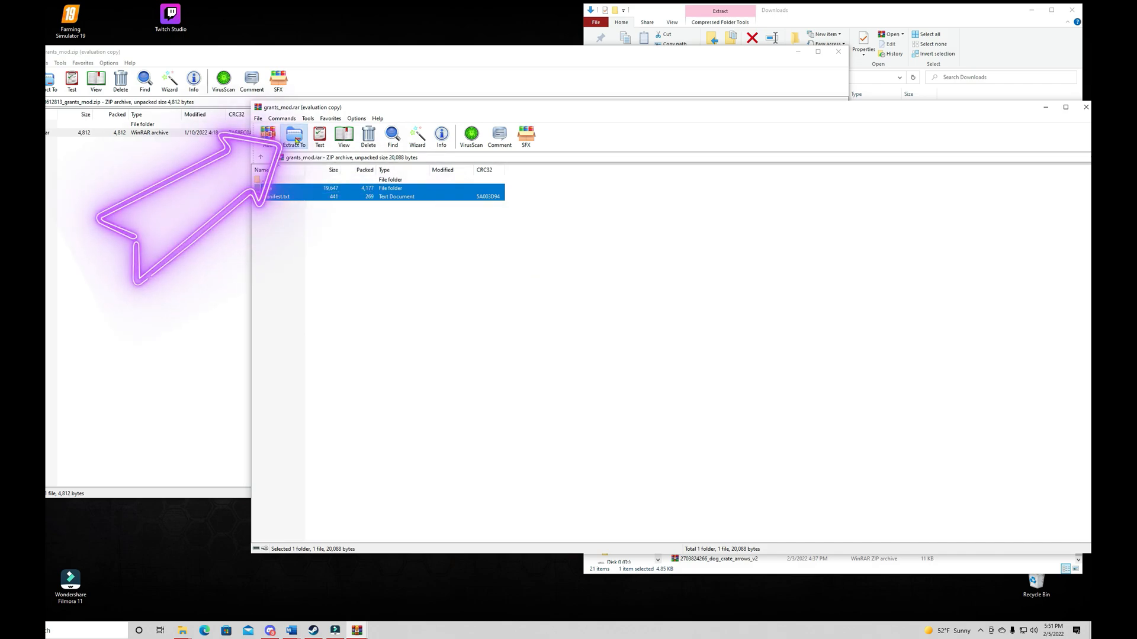
# Extract to Prison Architect\mods\grants_mod, then close grants_mod.rar
pyautogui.click(293, 135)
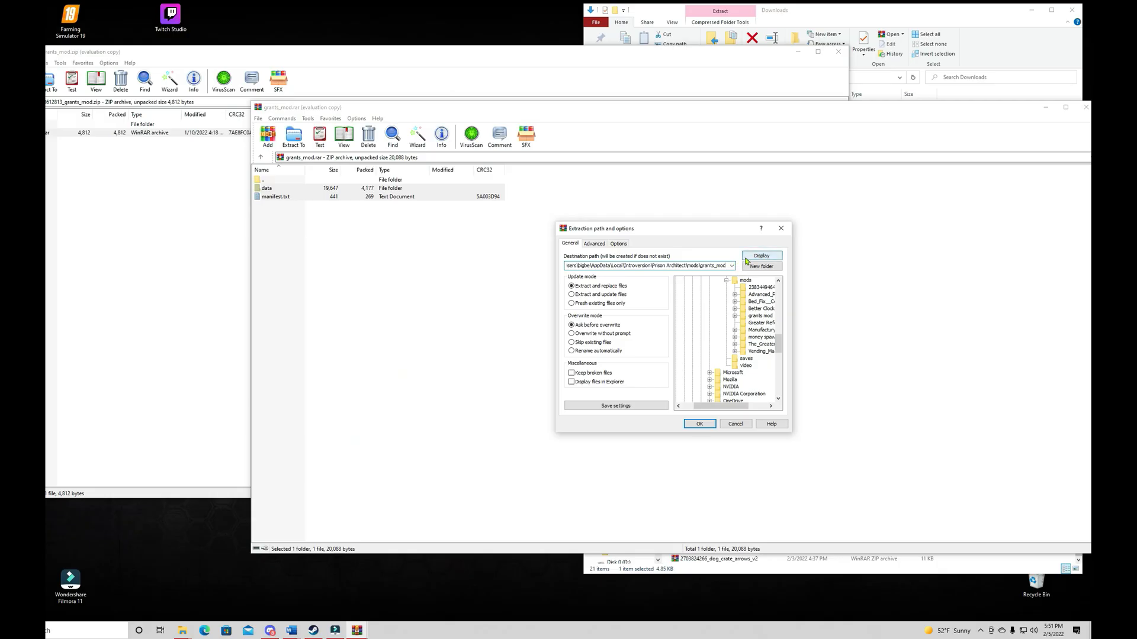
pyautogui.click(699, 424)
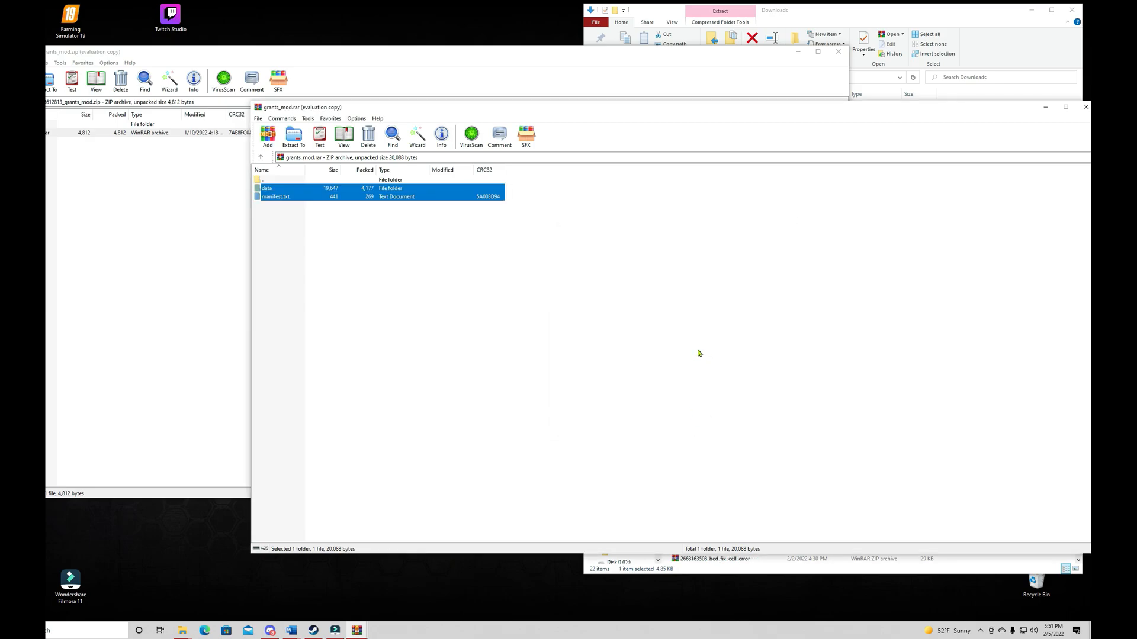
pyautogui.moveTo(506, 296)
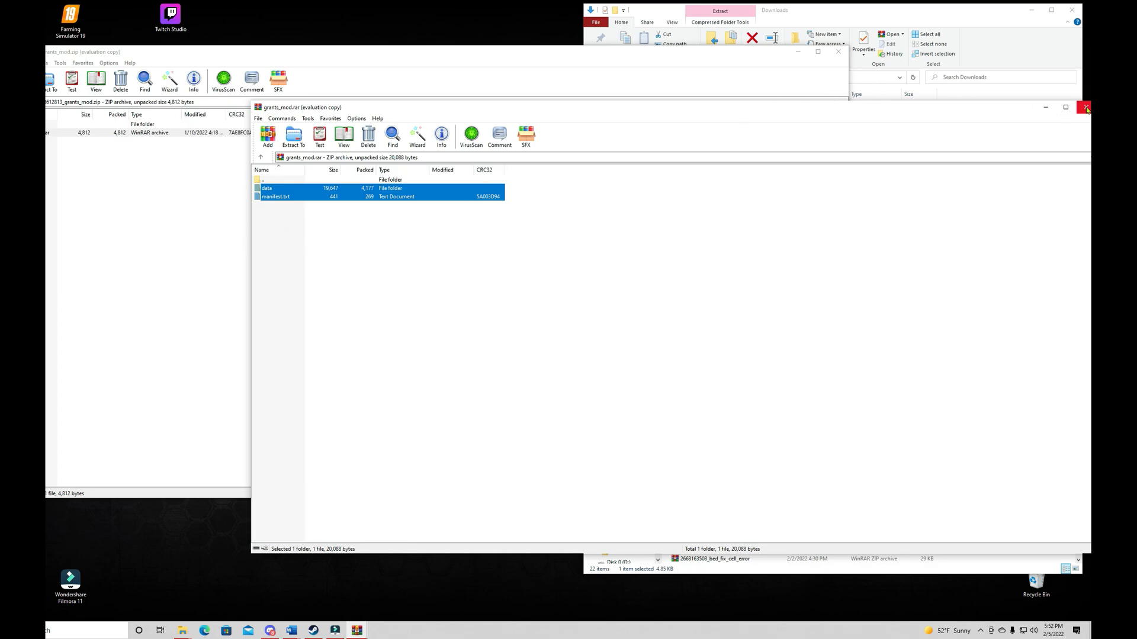
pyautogui.click(1086, 107)
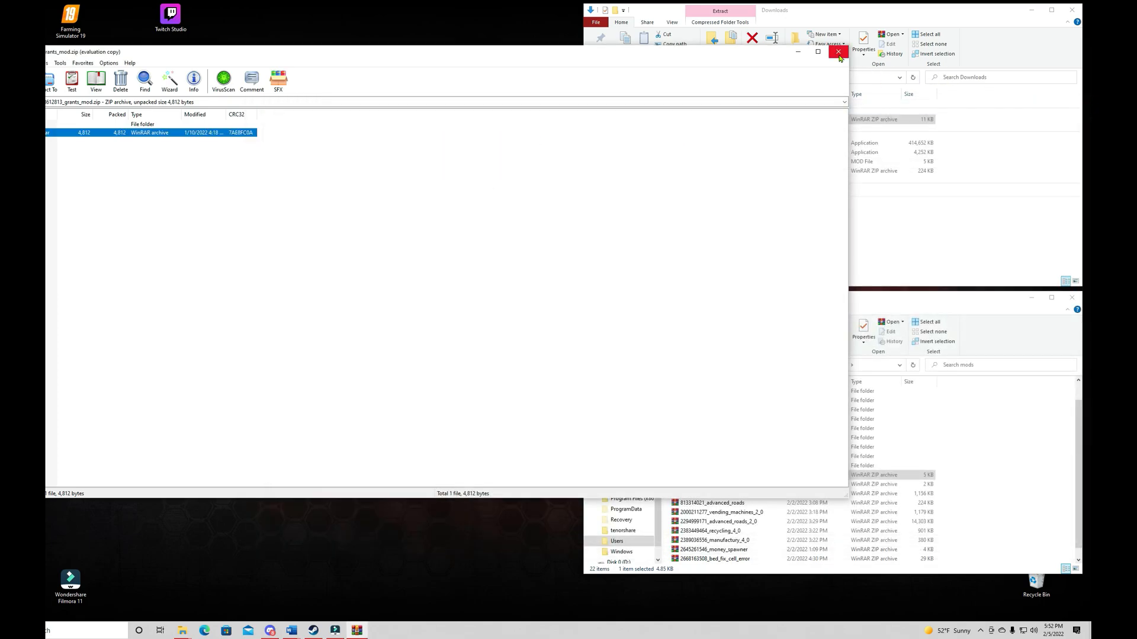
# Close the outer grants_mod.zip archive window in WinRAR
pyautogui.click(835, 53)
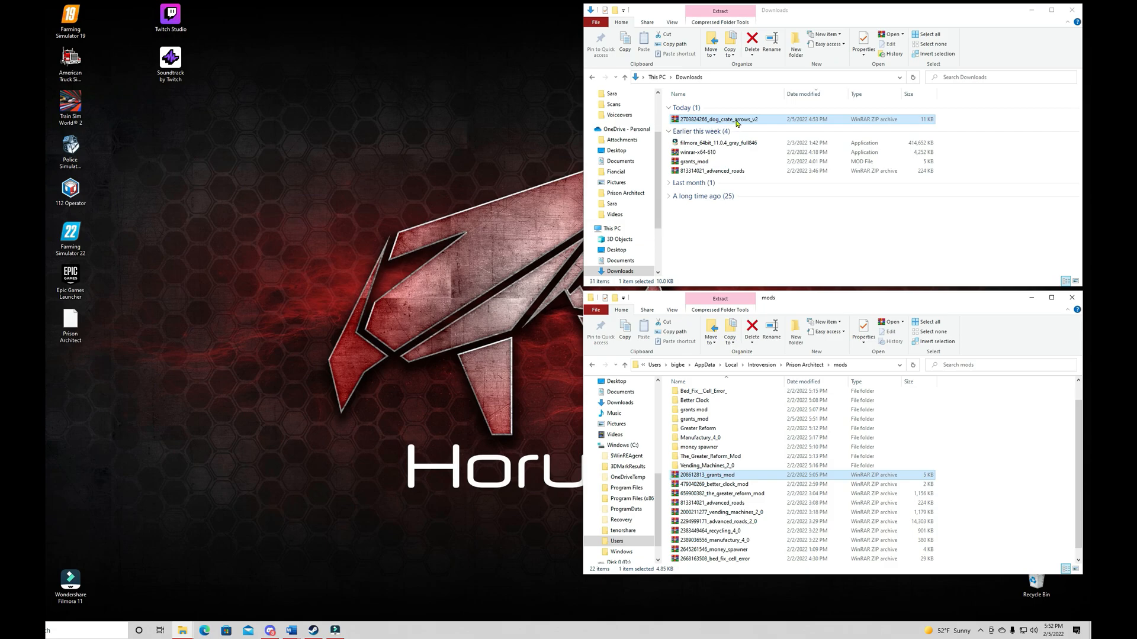
pyautogui.moveTo(700, 446)
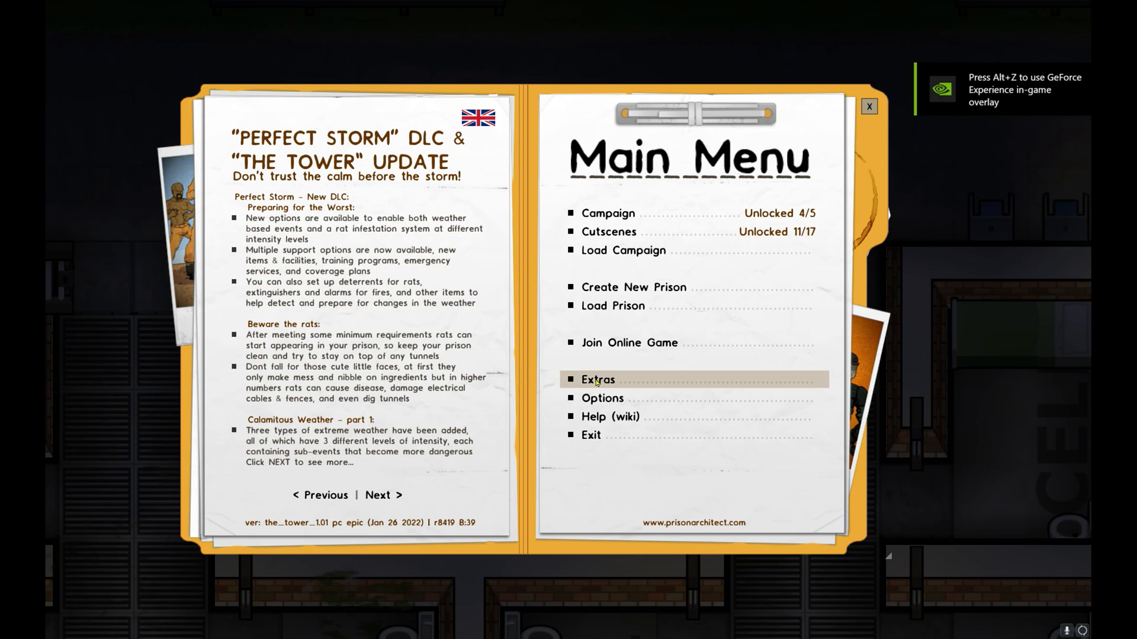
# Under Extras > Mods, enable Dog Crate Arrows v2, Grants Mod and Vending Machines 2.0, then exit
pyautogui.click(597, 380)
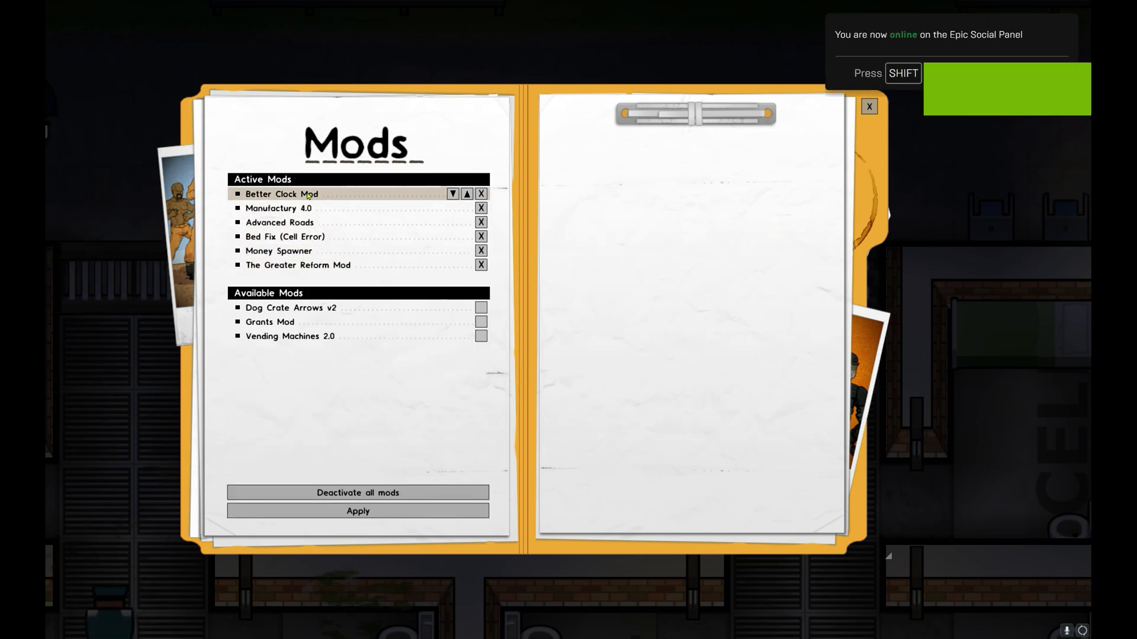
pyautogui.click(285, 236)
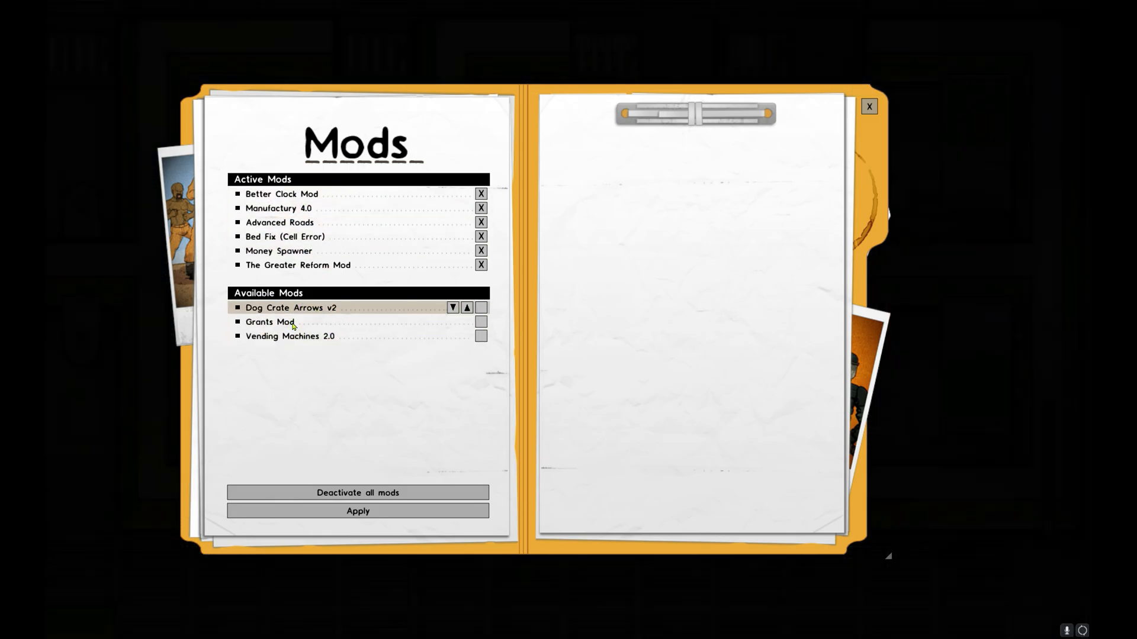
pyautogui.click(302, 337)
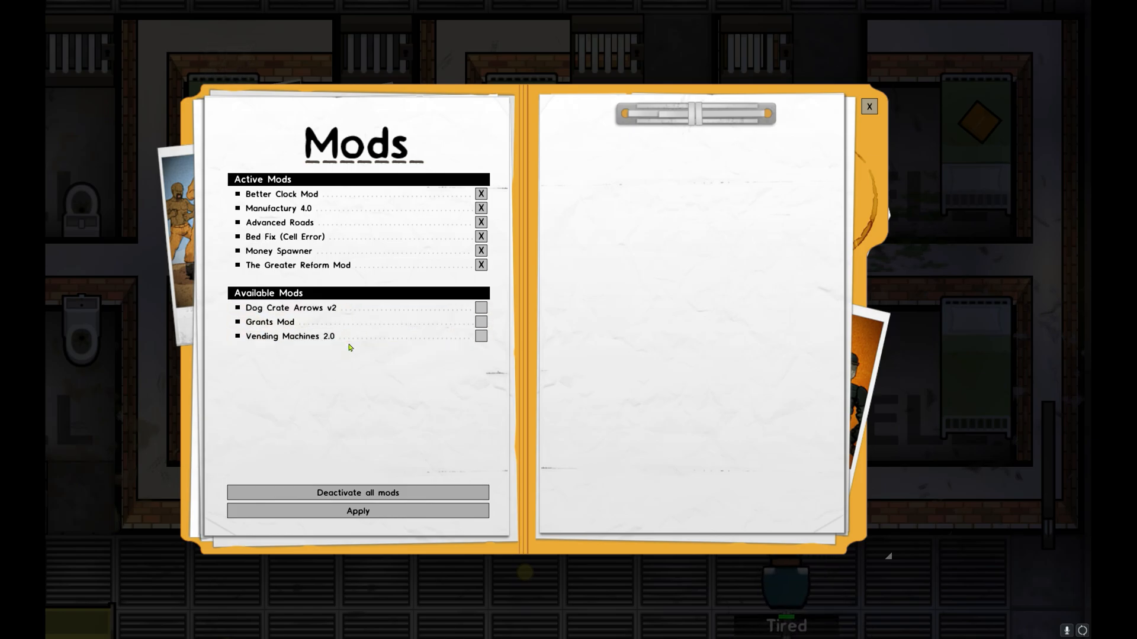
pyautogui.click(480, 308)
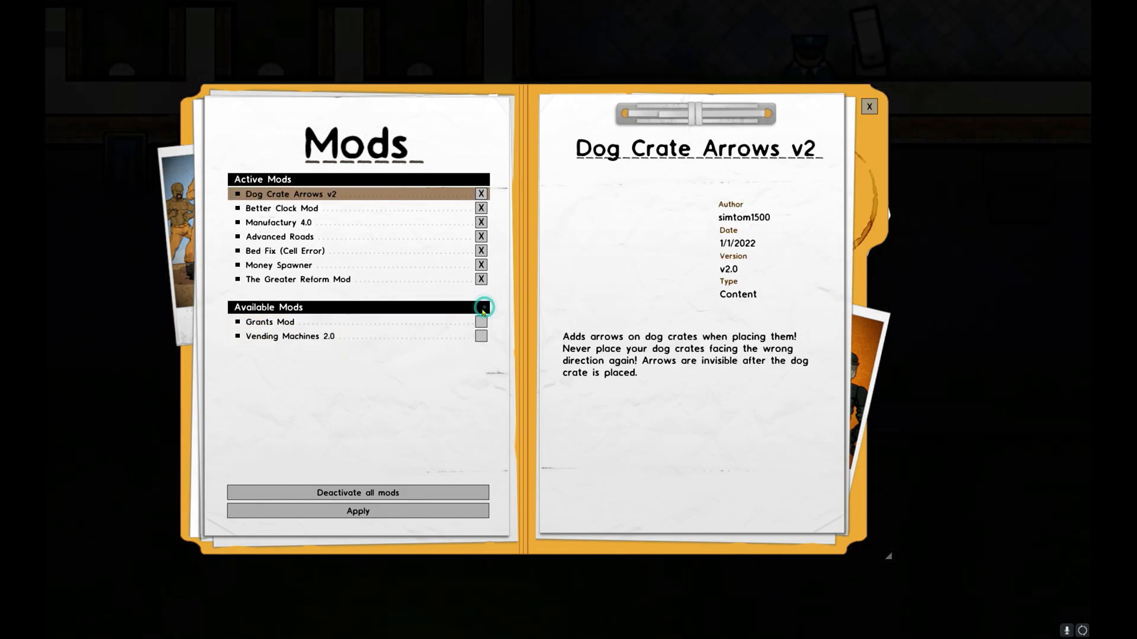
pyautogui.click(480, 337)
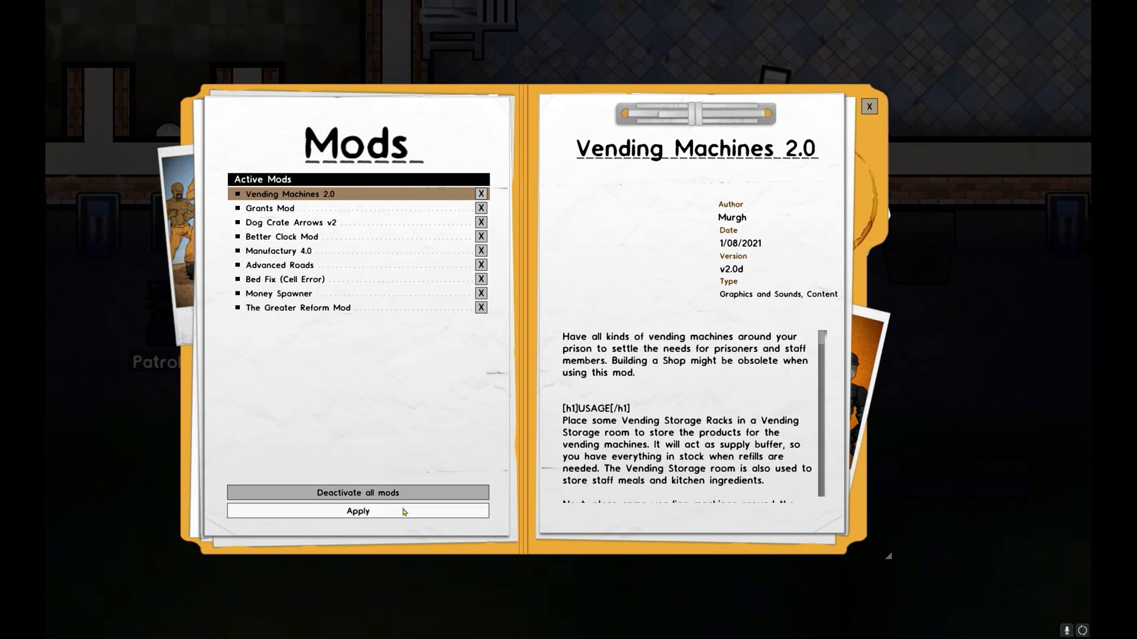
pyautogui.moveTo(437, 394)
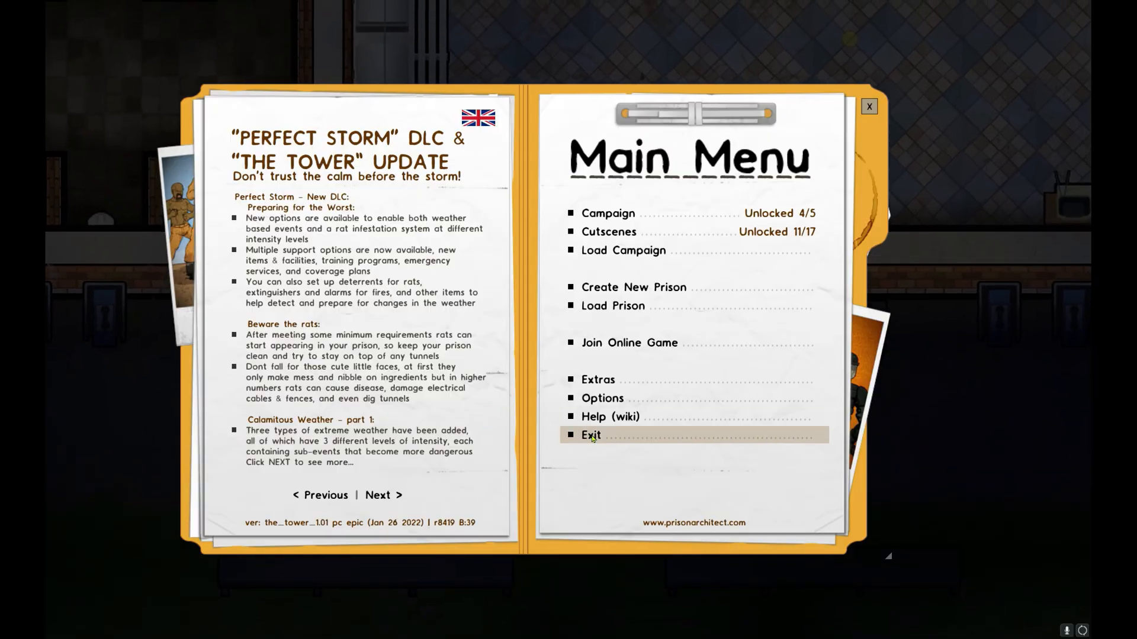
pyautogui.click(591, 435)
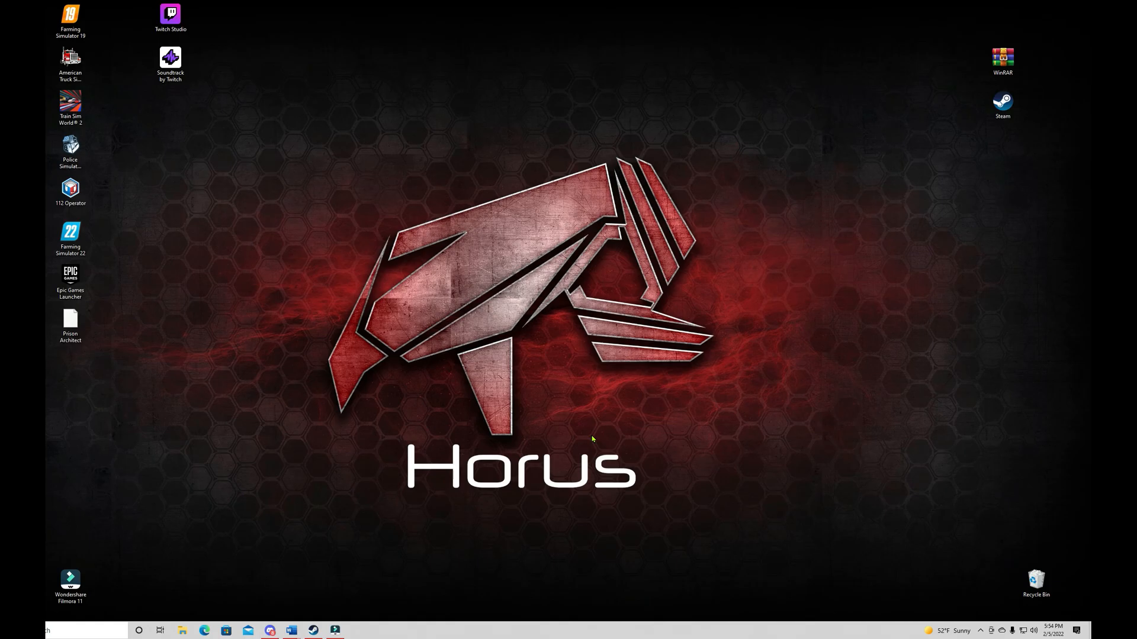